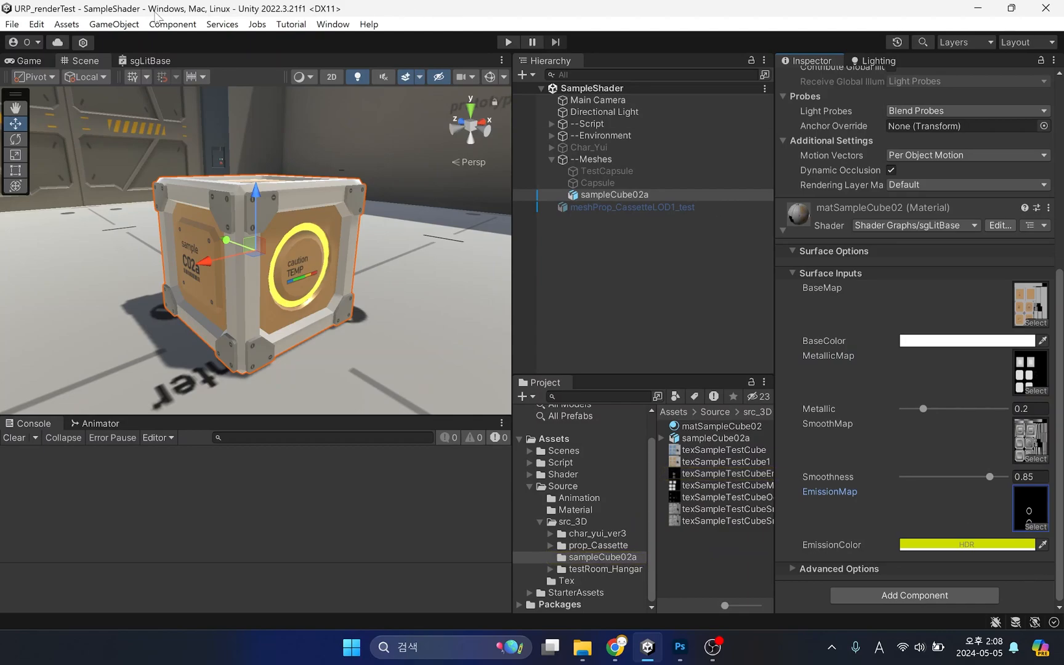
Open the crate material's sgLitBase shader using Edit beside the Inspector's Shader field.
click(146, 61)
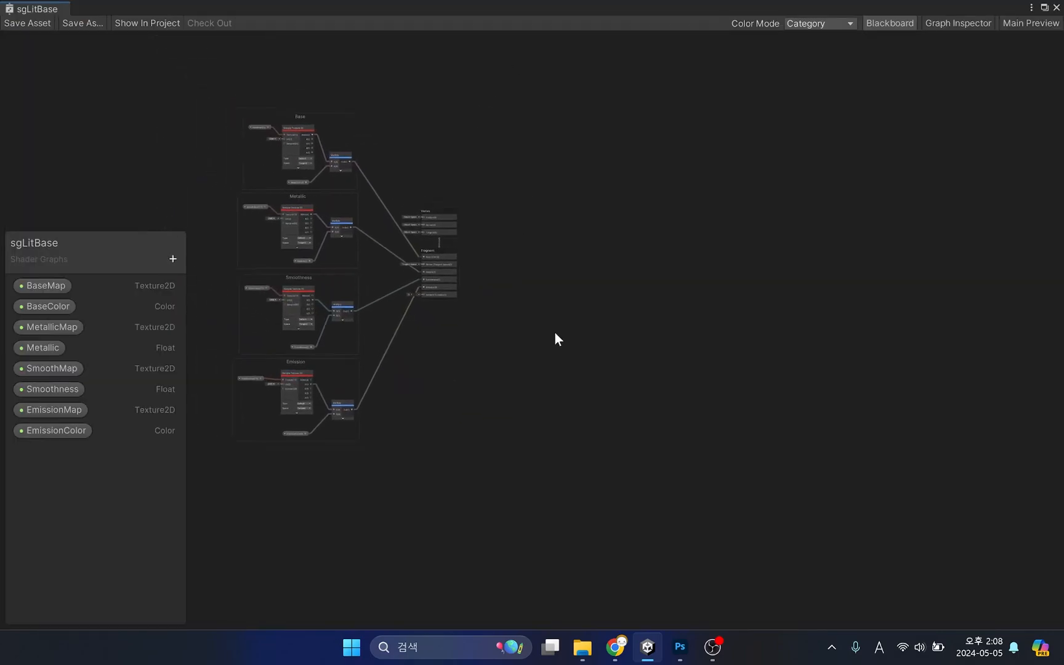
Scroll through the graph's texture-map sections, deselect the crate, and switch to Photoshop.
scroll(up, 3)
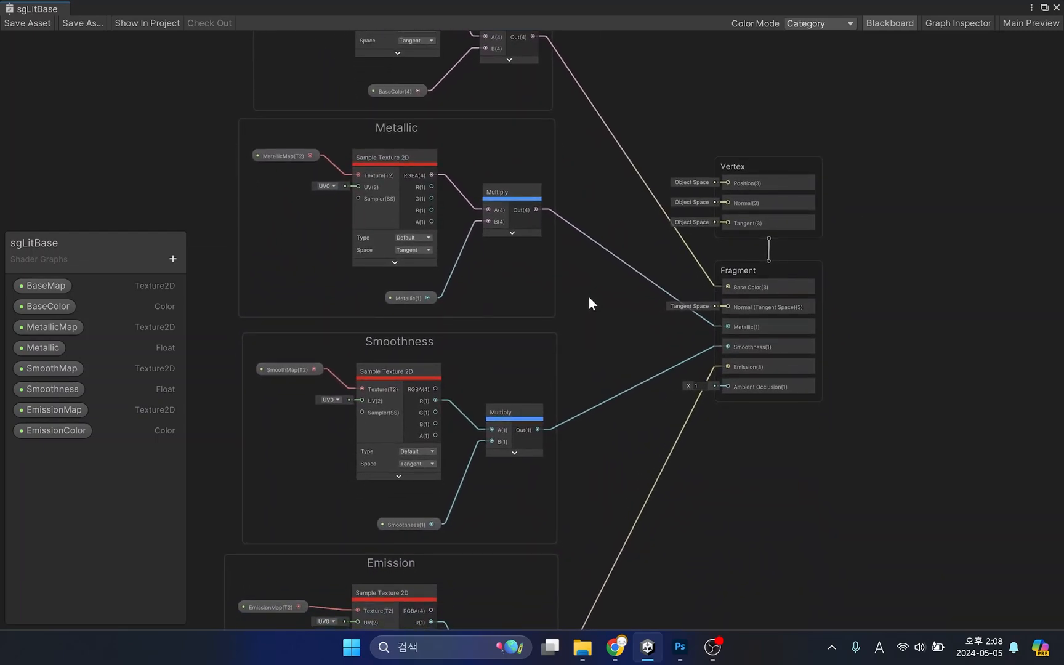
scroll(down, 3)
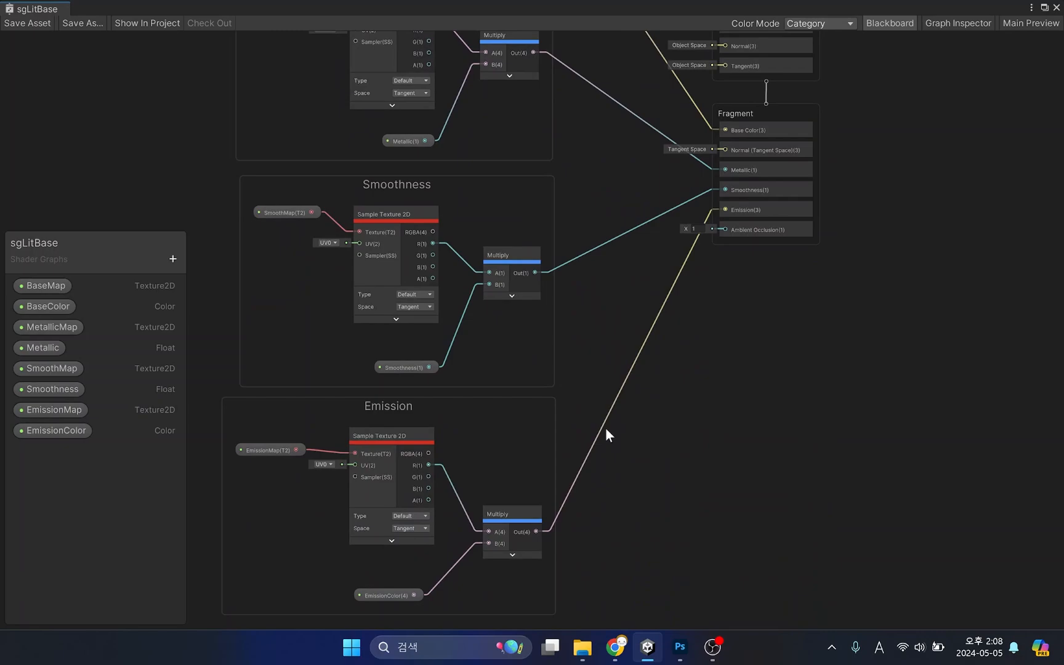
mouse_move(595, 196)
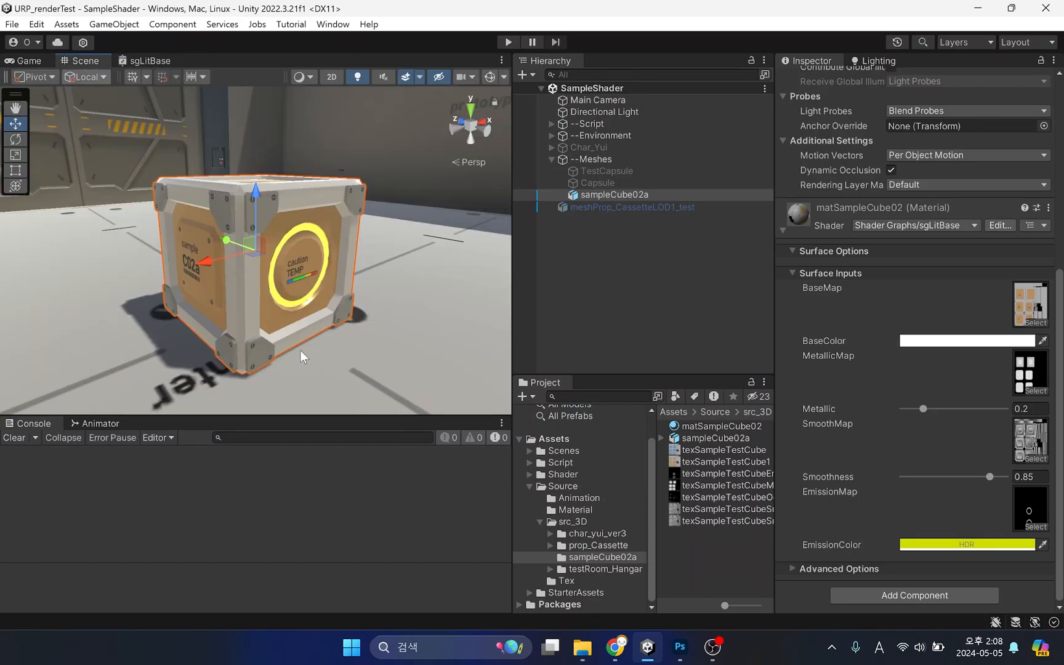
click(581, 317)
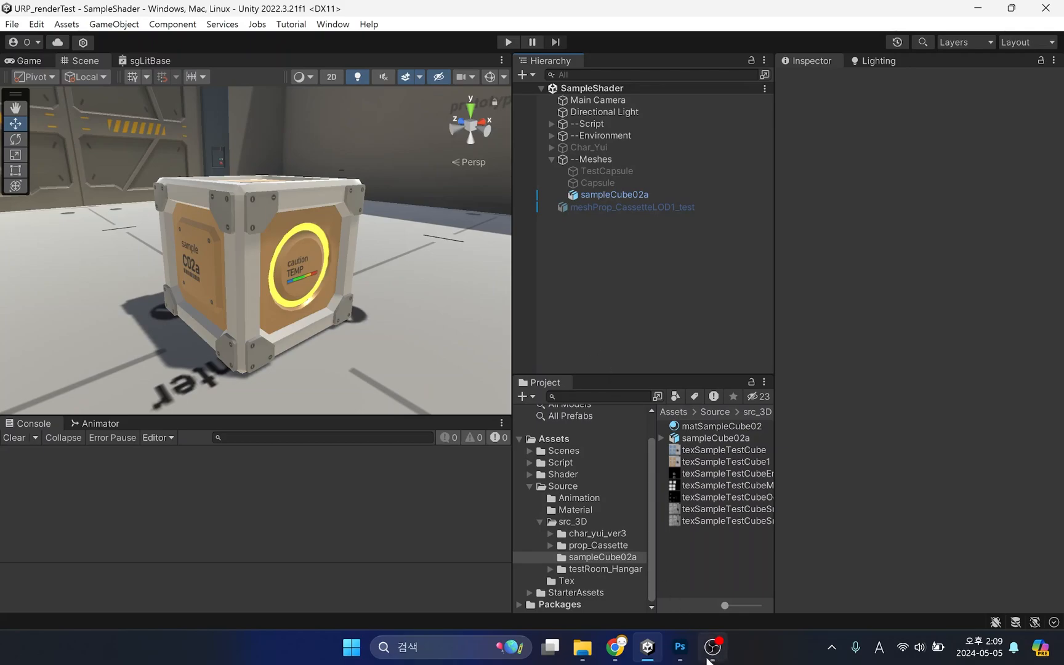
click(679, 647)
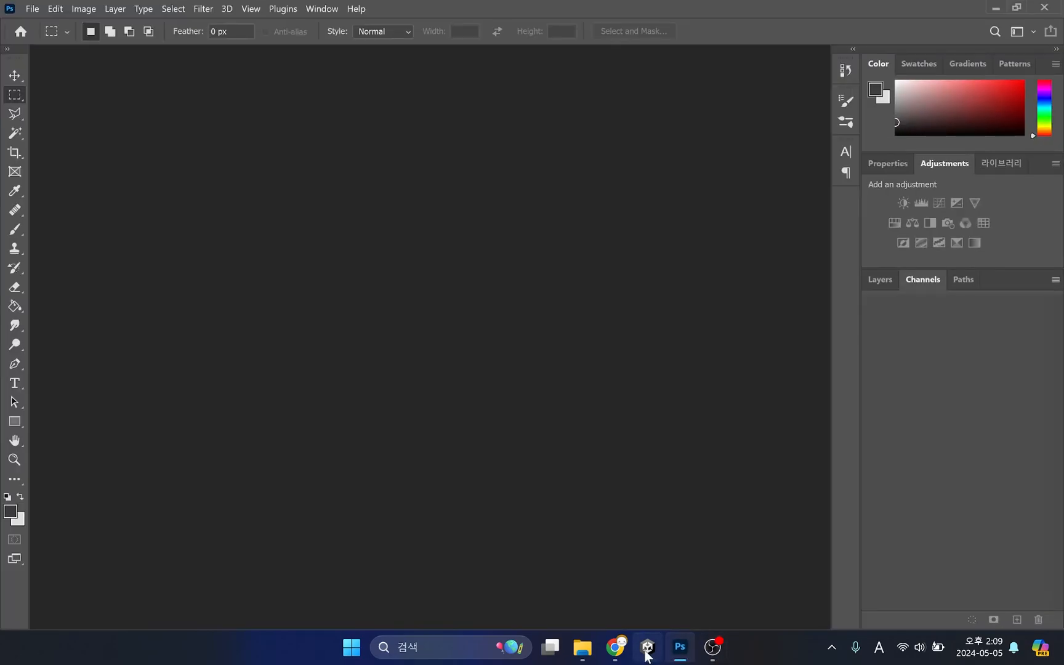
Open the cube's metal and emission texture PNGs from File Explorer in Photoshop.
click(580, 647)
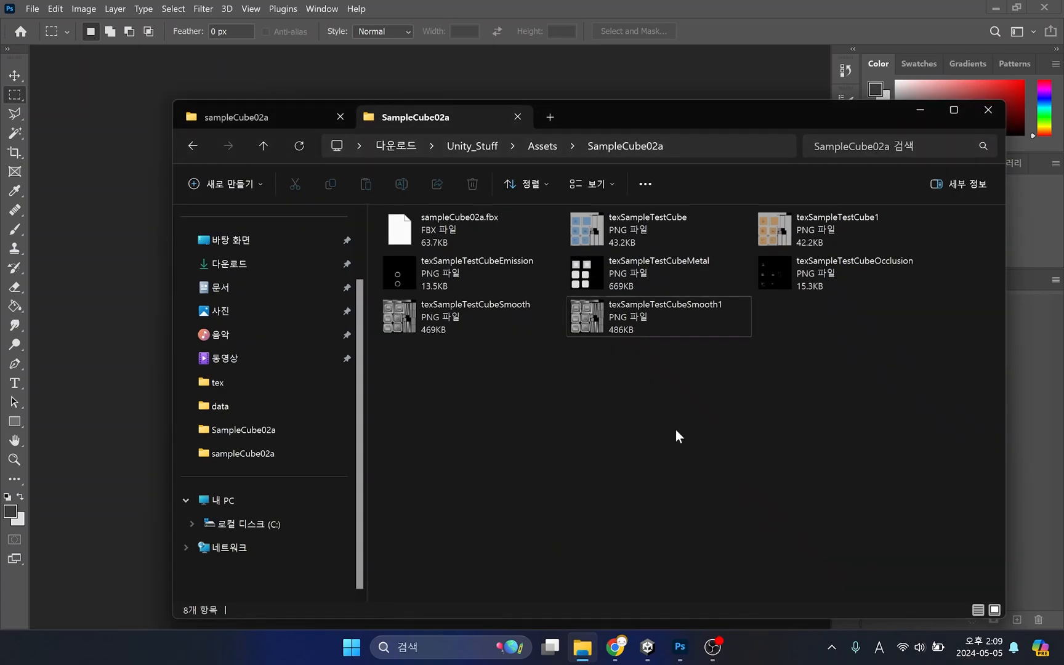
click(475, 273)
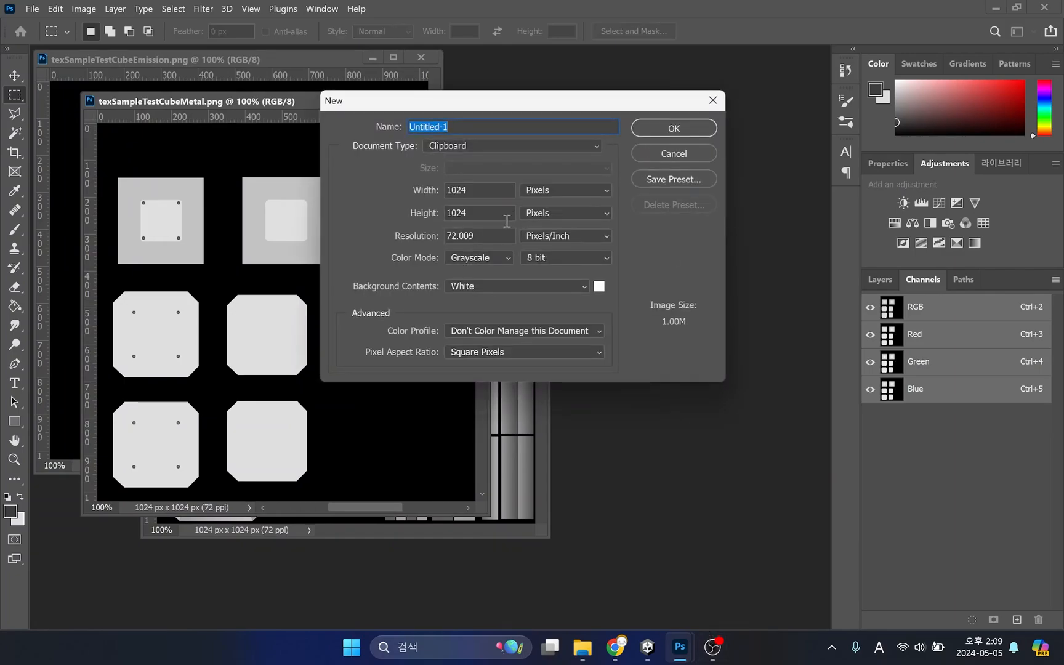
Create a 1024×1024, 72 ppi grayscale document with a black-filled layer named 'black'.
click(479, 236)
text(72)
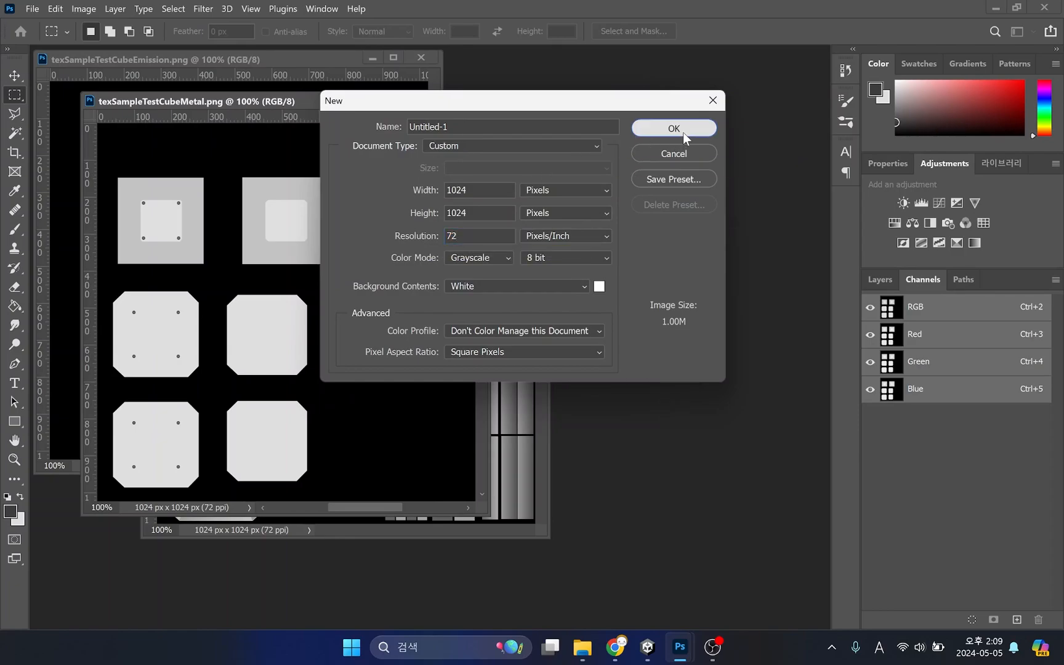
click(673, 128)
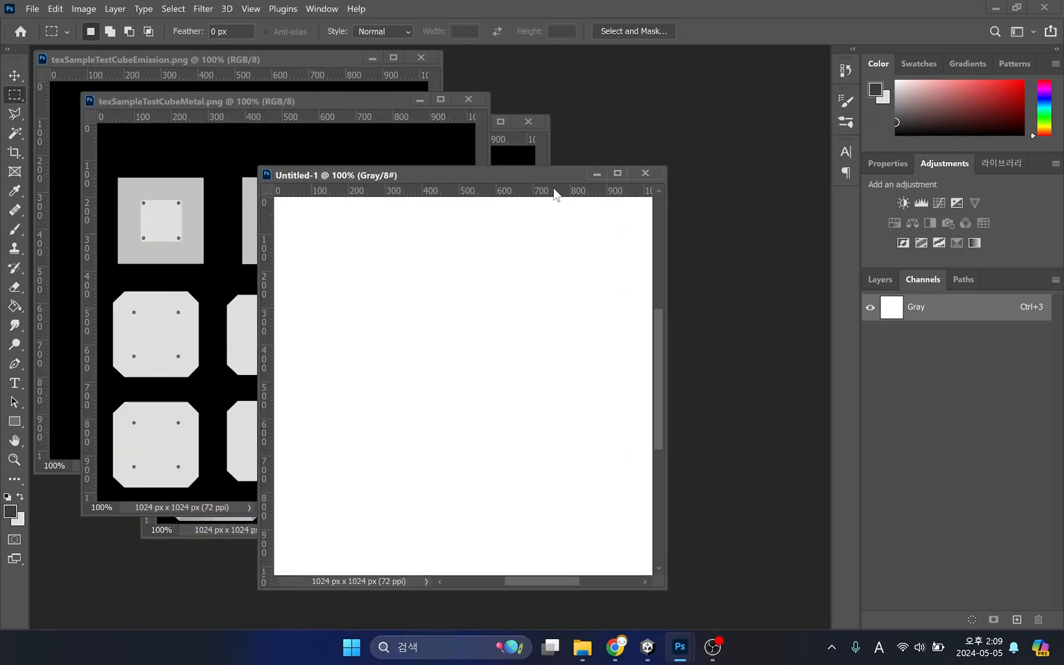
click(880, 279)
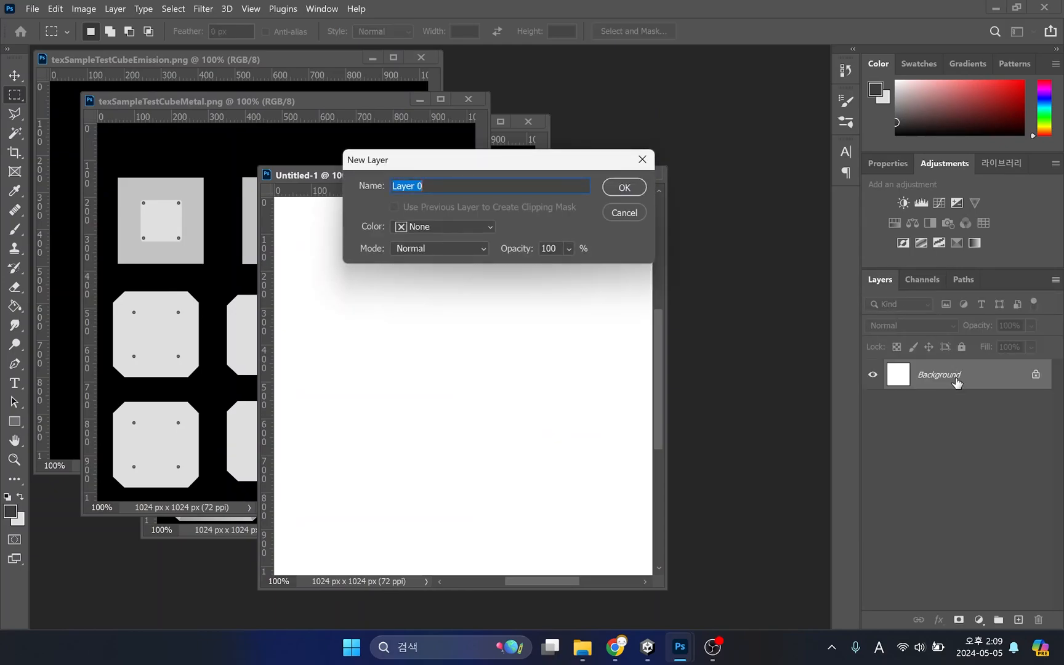
click(621, 187)
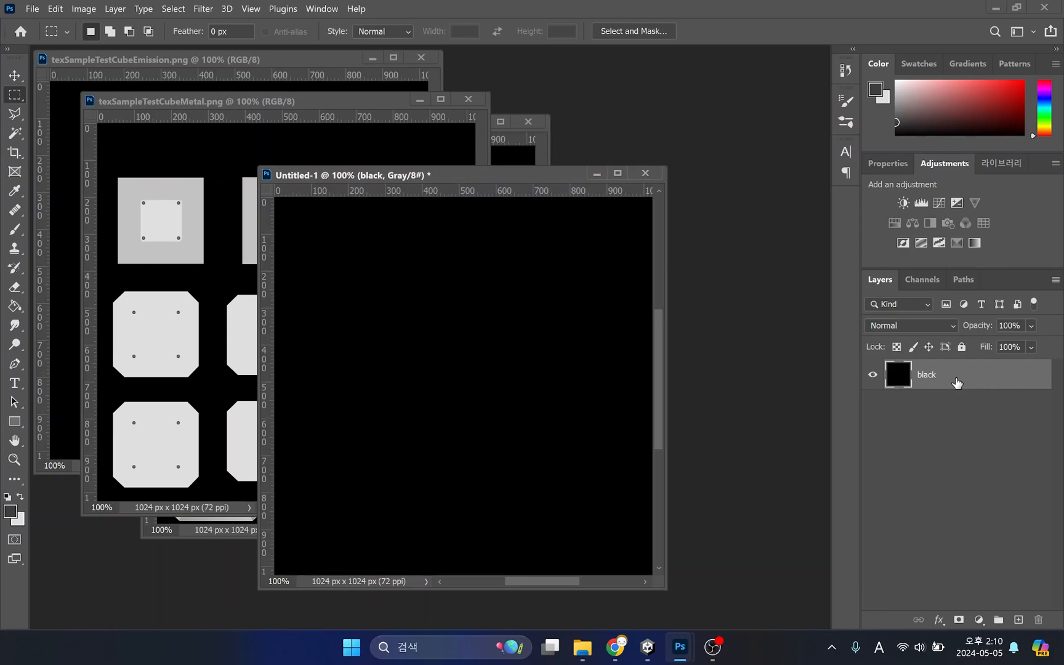
click(923, 279)
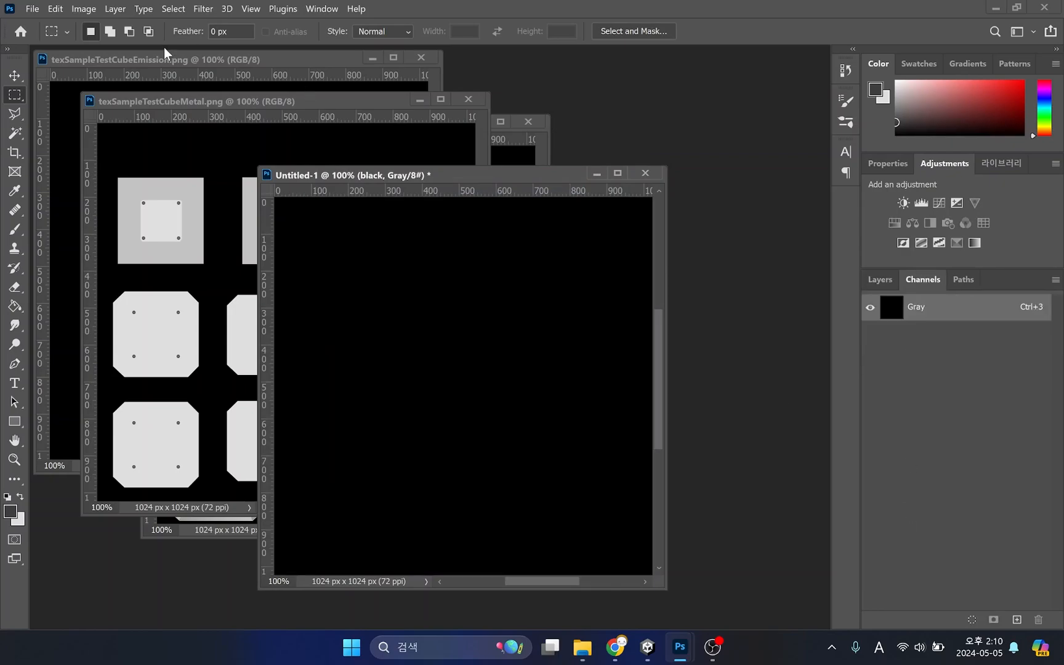
click(880, 279)
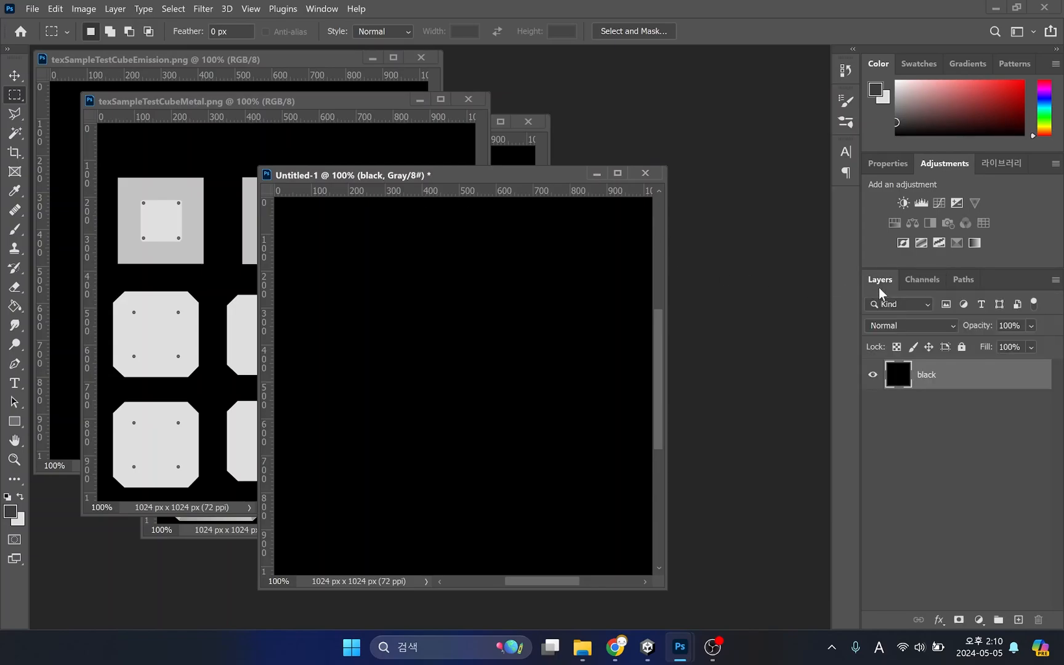
click(82, 8)
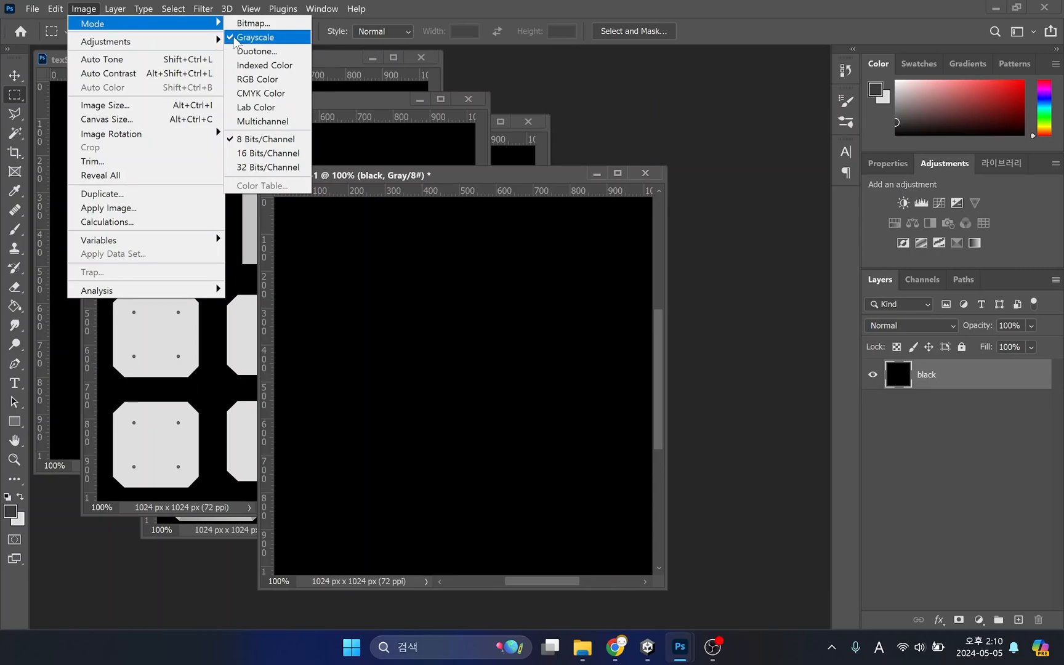
Convert the black document to RGB Color and confirm its red, green and blue channels.
click(260, 80)
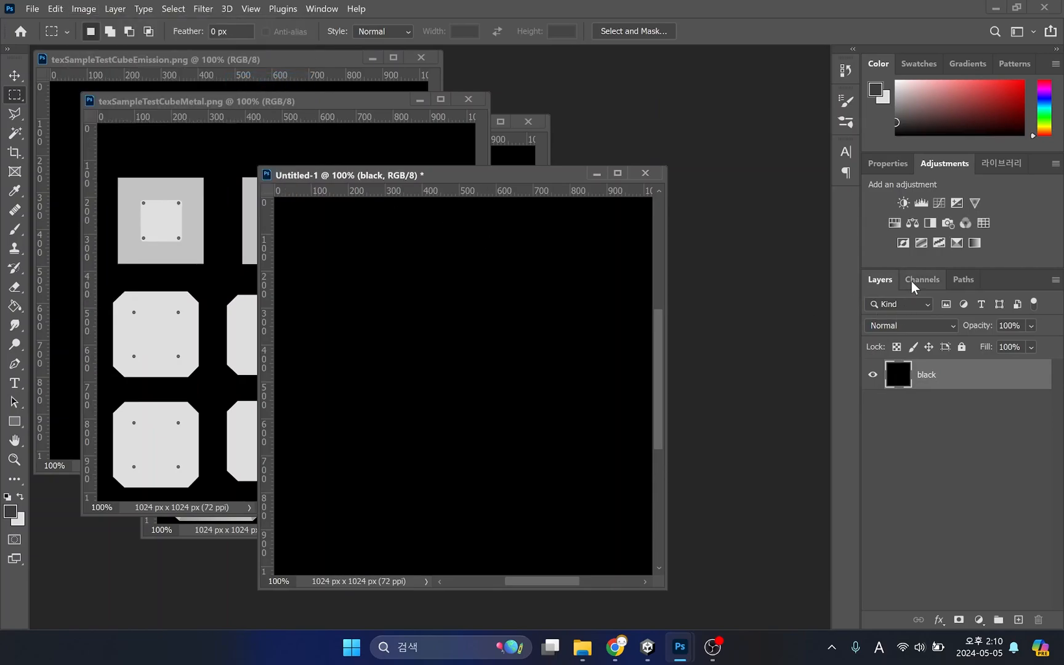
click(923, 279)
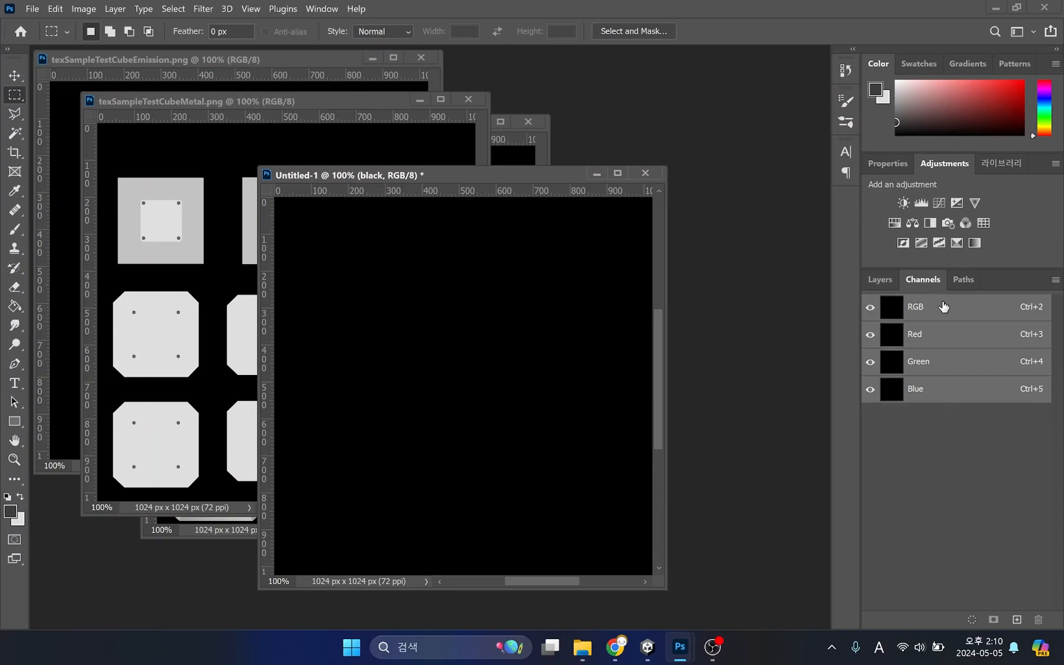
mouse_move(879, 280)
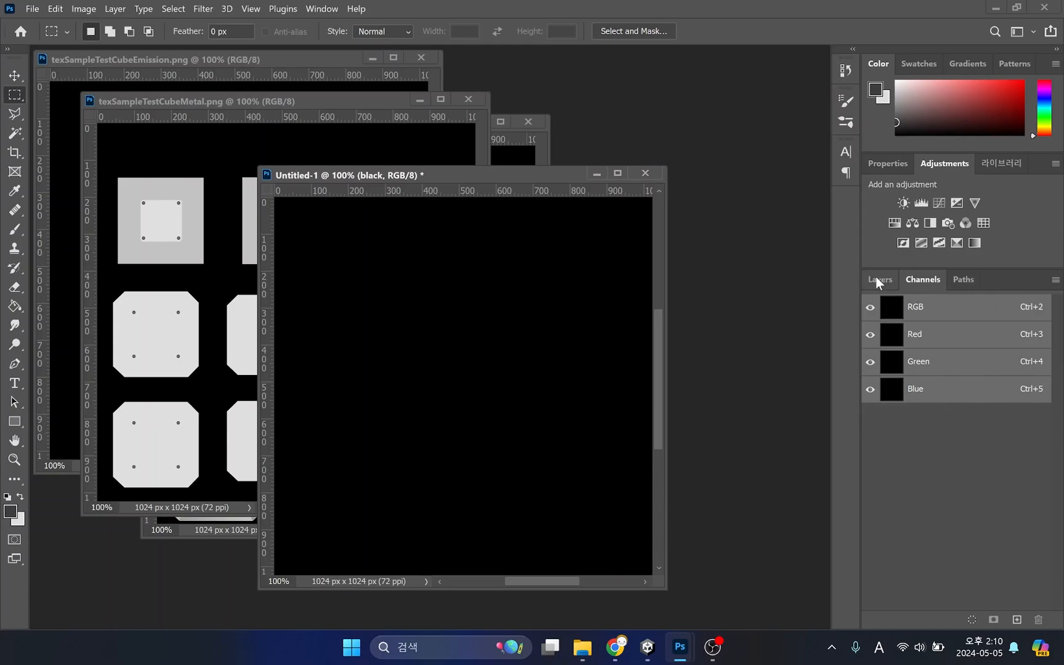
click(879, 279)
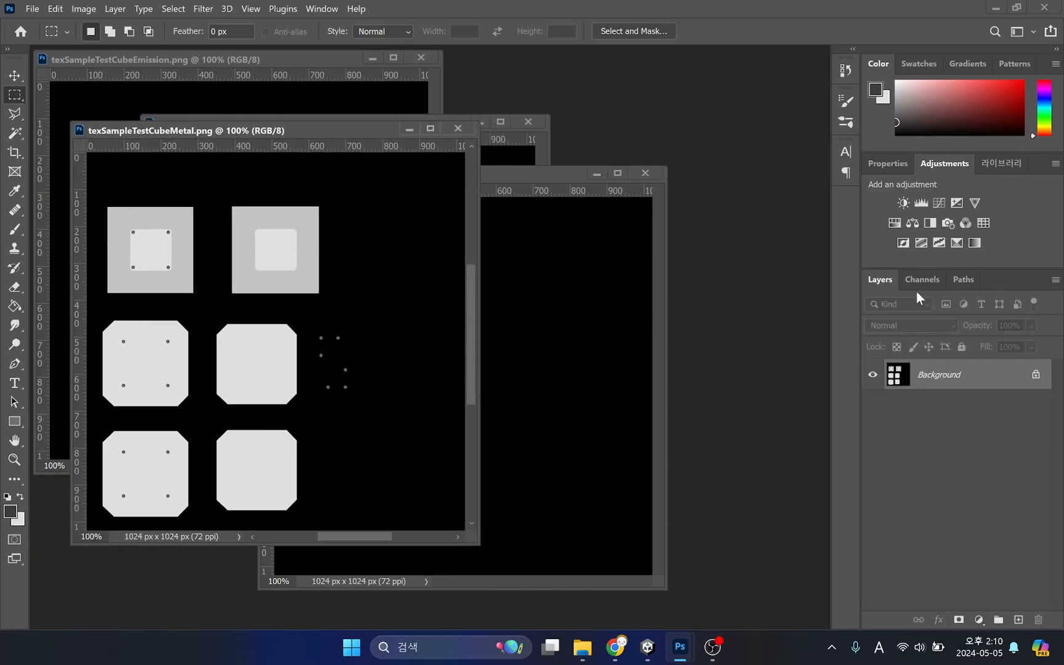
Copy the metal texture's Red channel into Untitled-1's Red channel, then close the metal image.
click(923, 279)
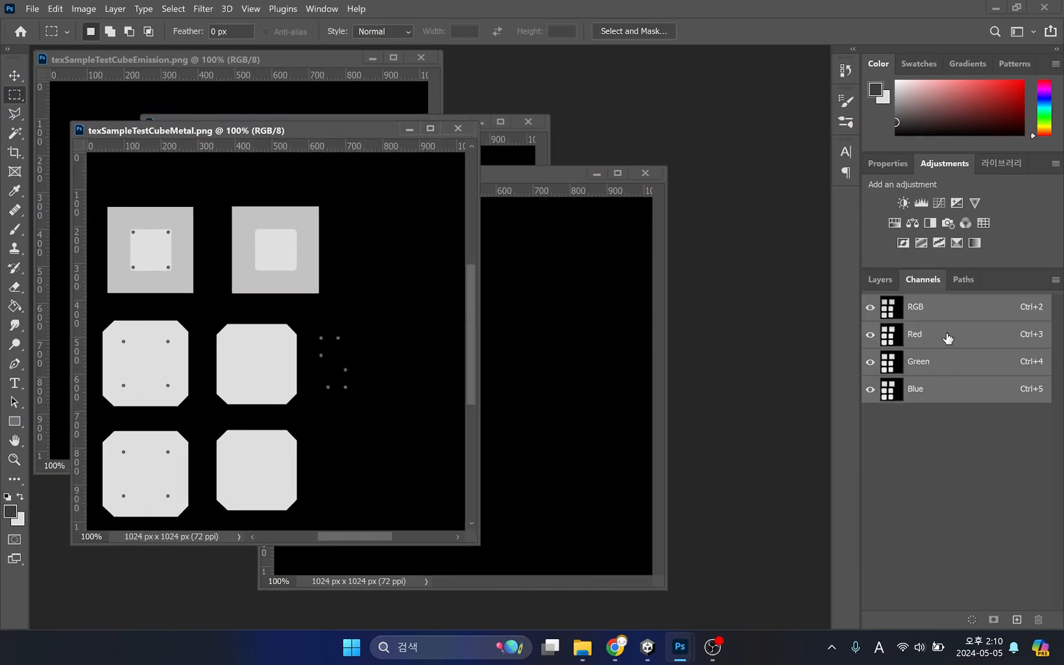
click(914, 334)
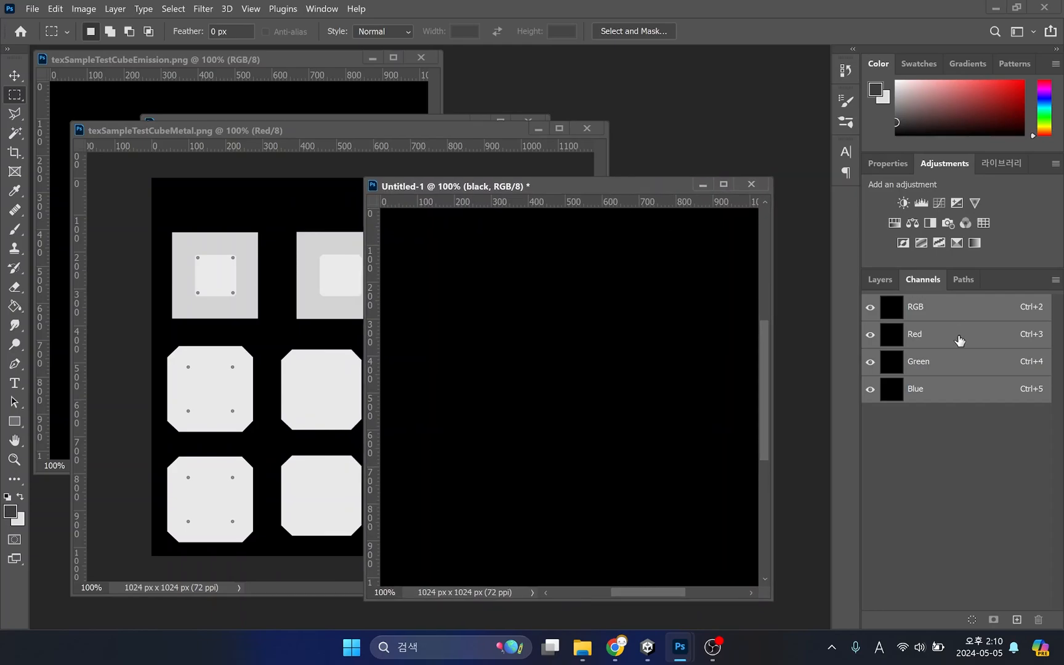
click(915, 334)
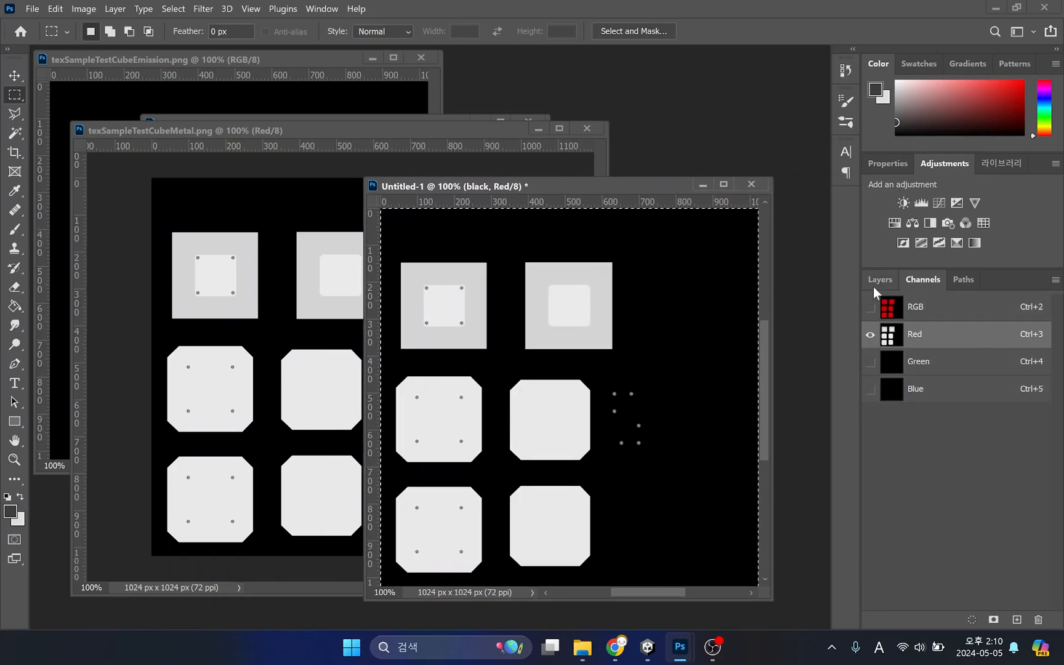
mouse_move(886, 441)
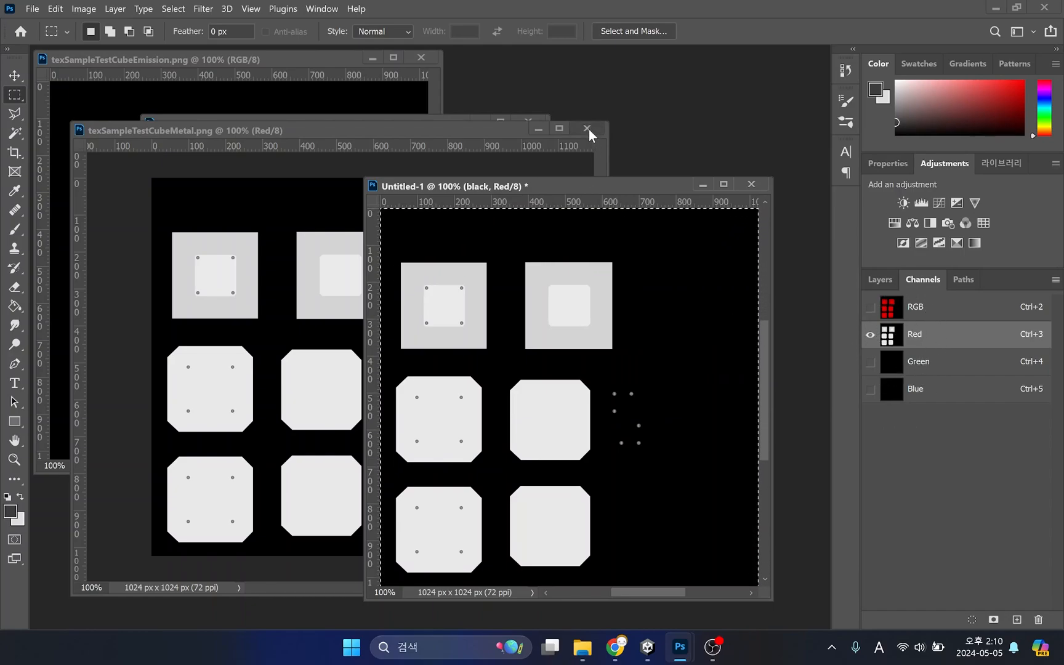
click(585, 129)
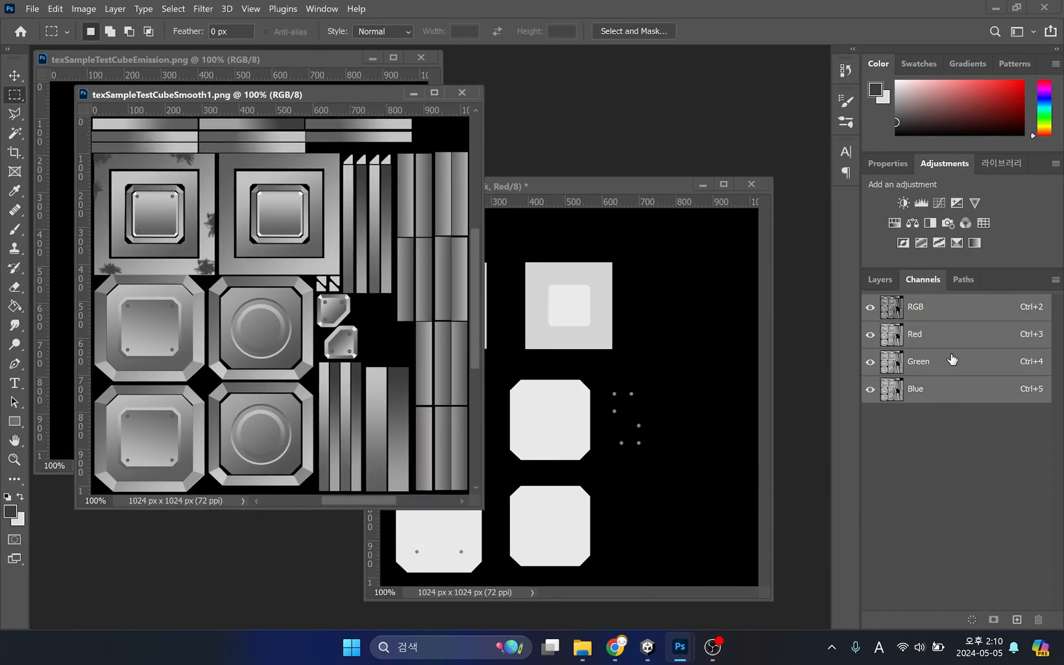
Paste smoothness into the Green channel and emission into the Blue channel, then view the RGB composite.
click(918, 361)
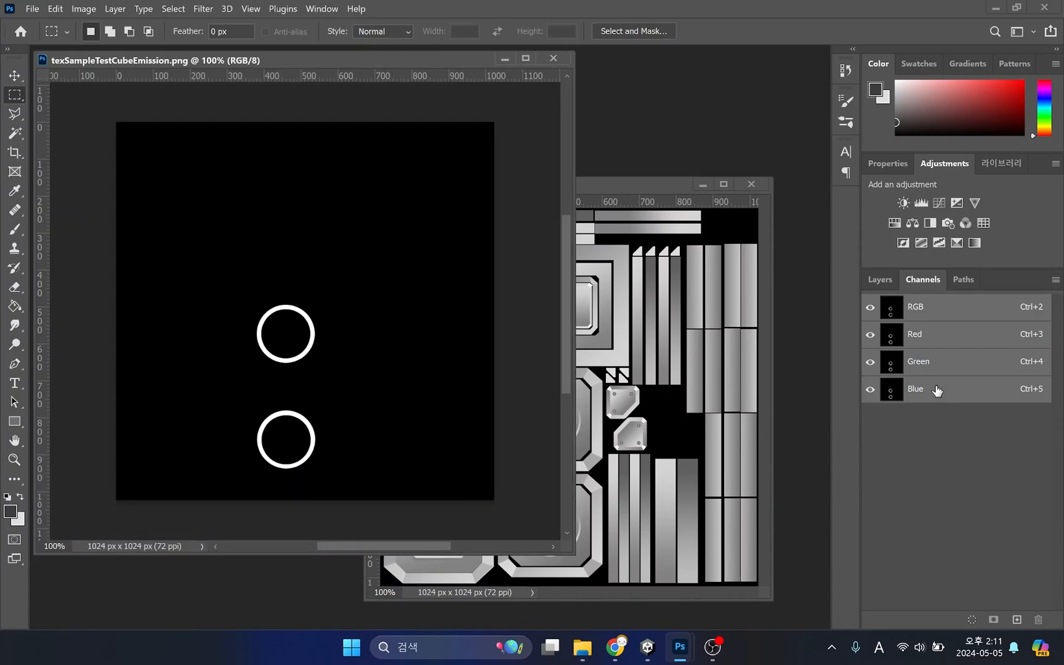
click(916, 388)
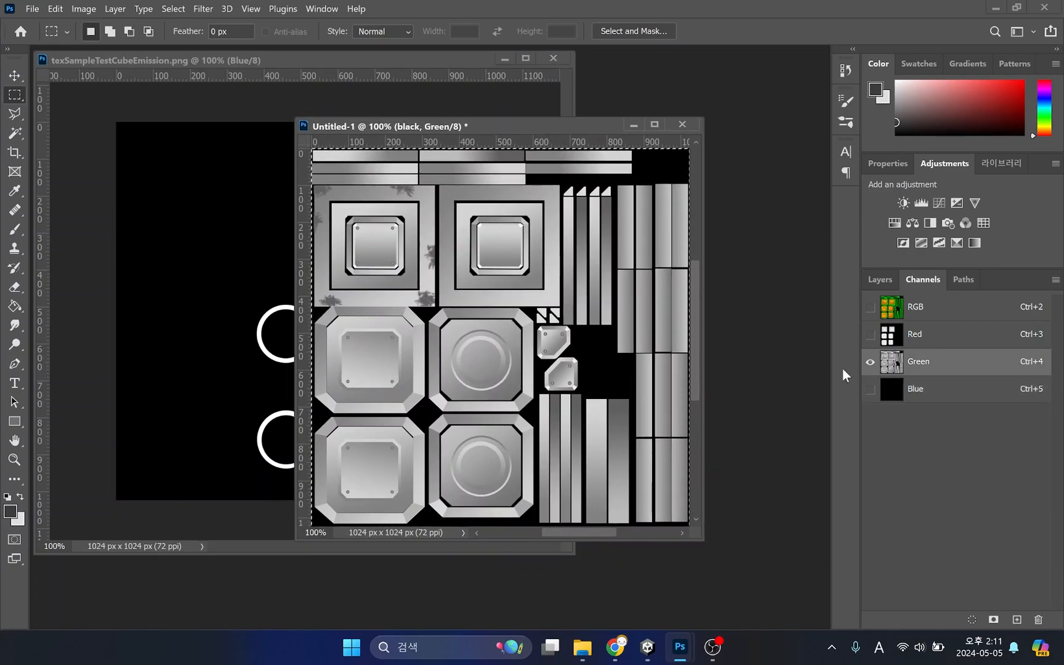
click(916, 388)
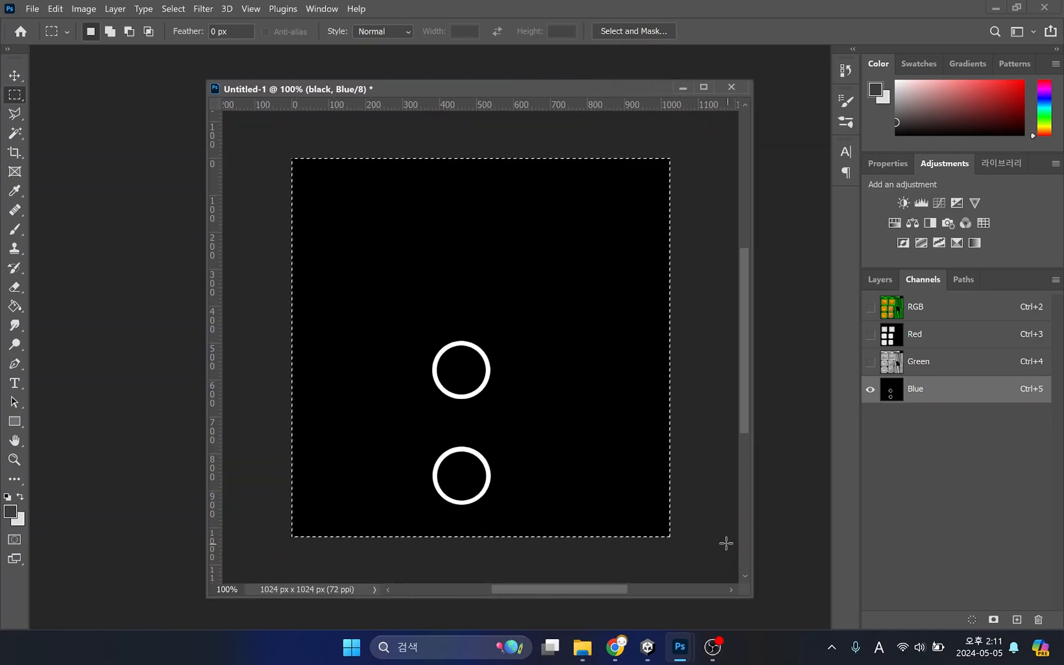
click(916, 307)
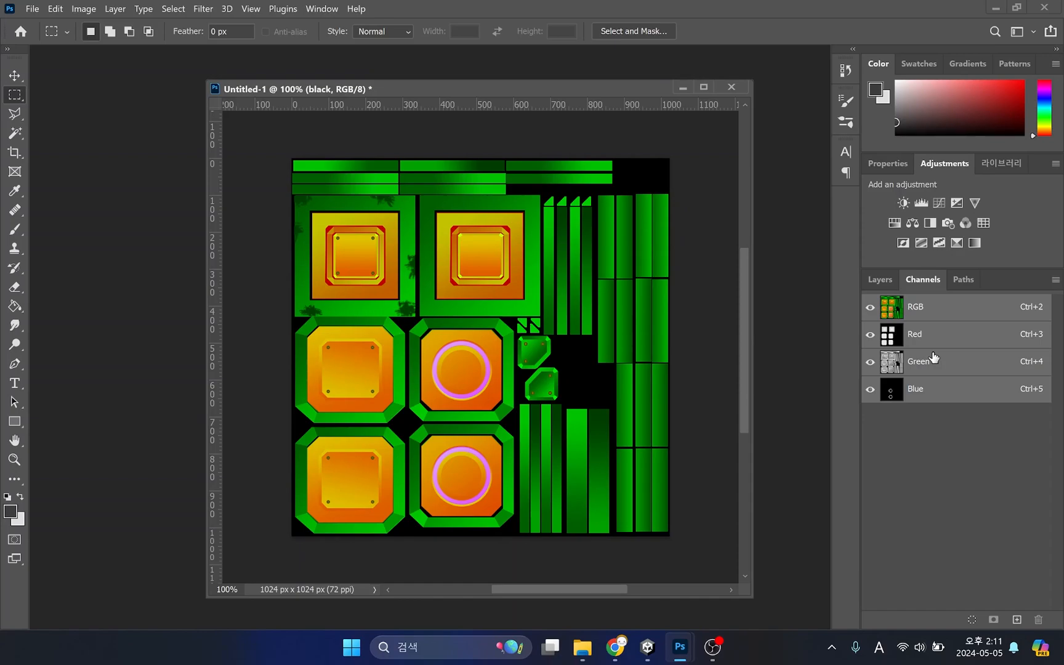
click(879, 279)
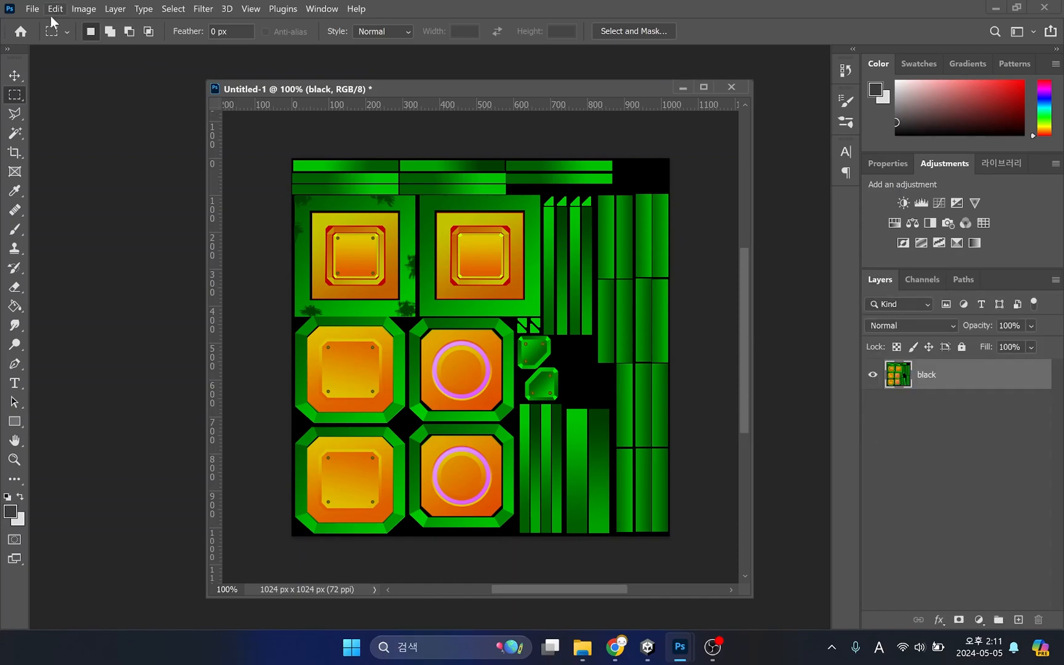
click(31, 8)
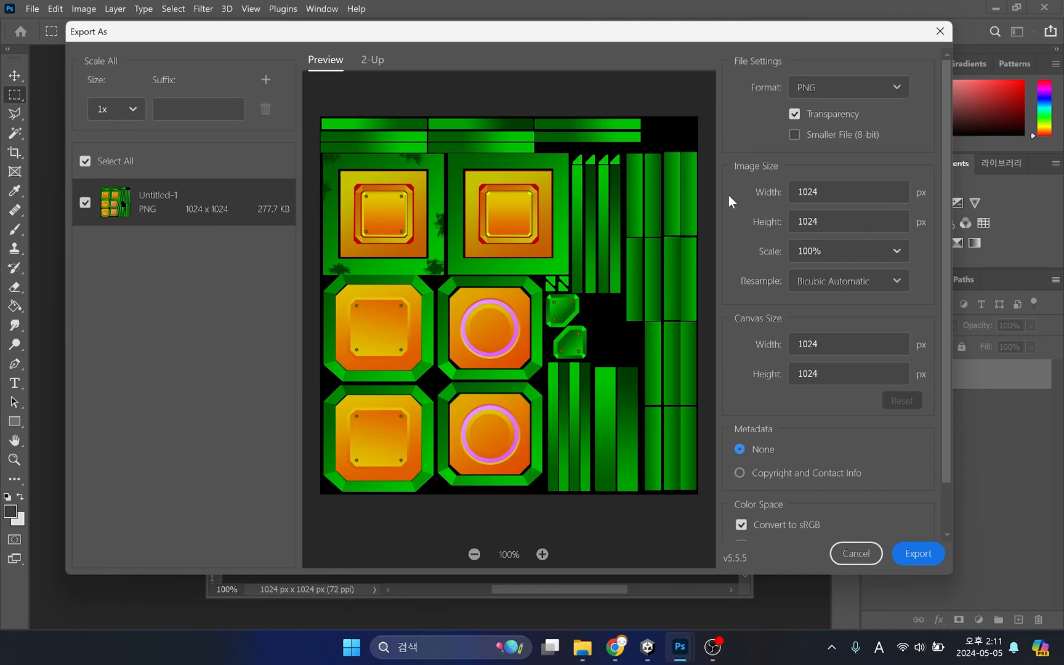
Export the packed texture as texSampleTestCubeSurface1.png, a PNG with transparency off.
click(794, 113)
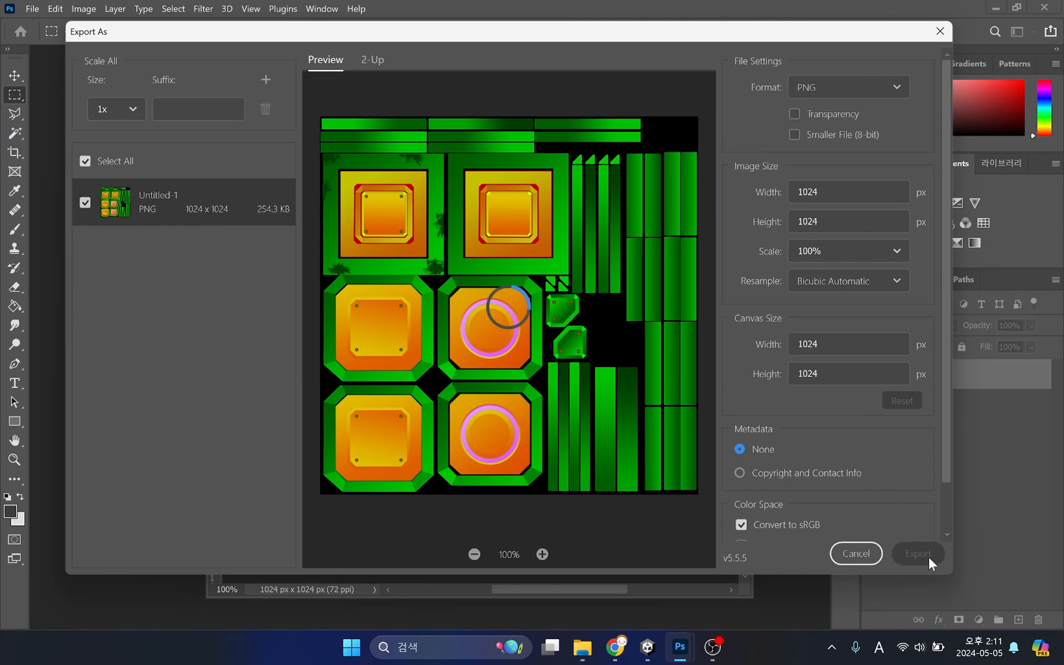
click(918, 553)
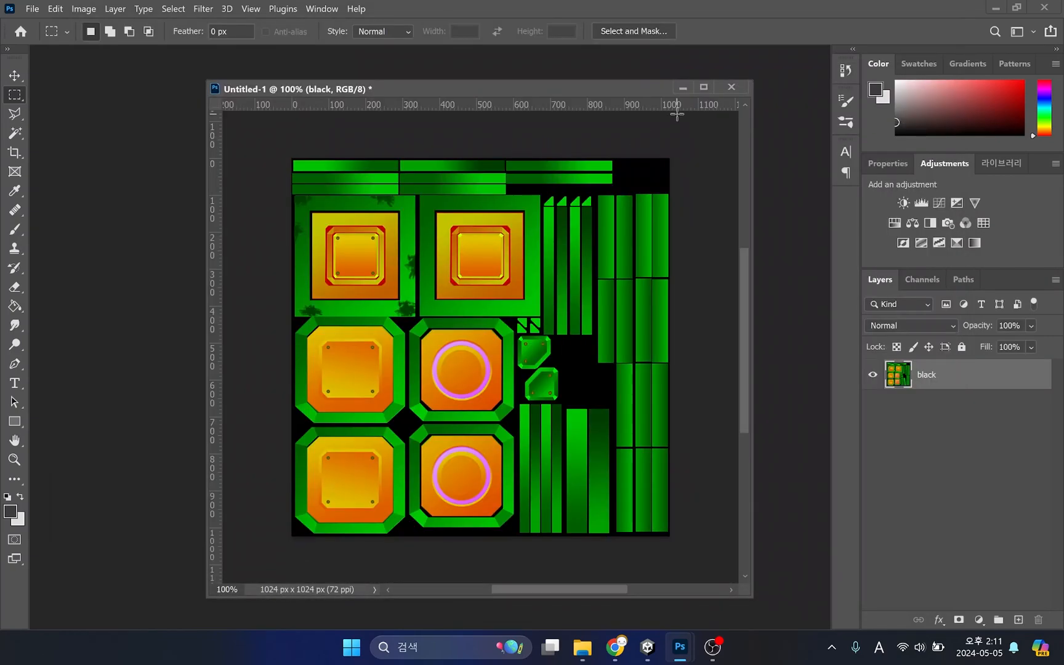
click(731, 87)
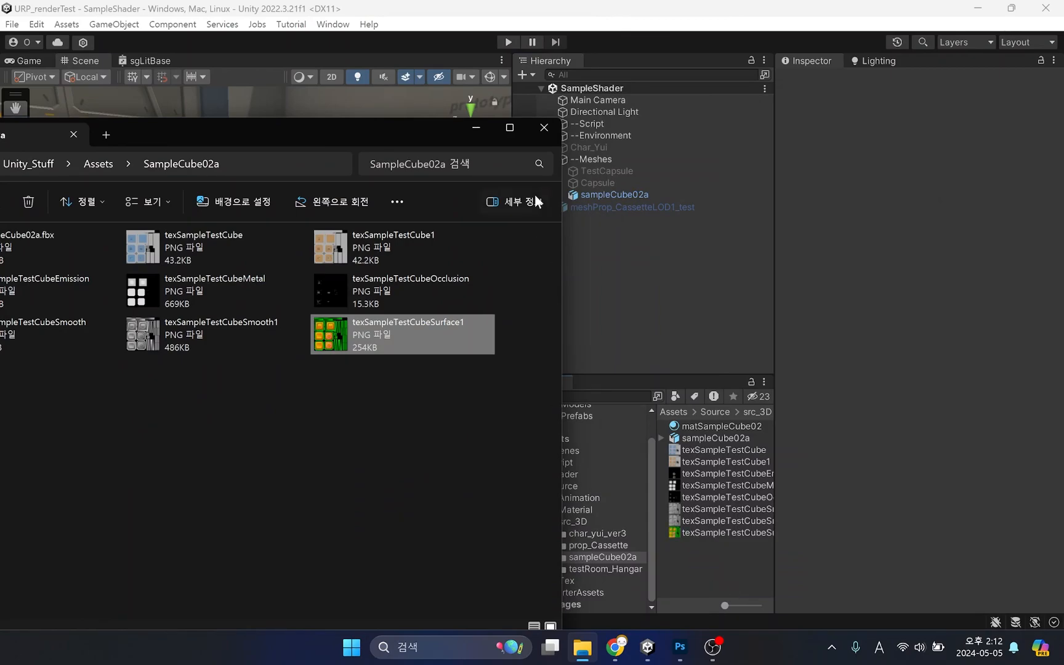
Locate texSampleTestCubeSurface1.png in the Unity_Stuff > Assets > SampleCube02a folder.
click(543, 128)
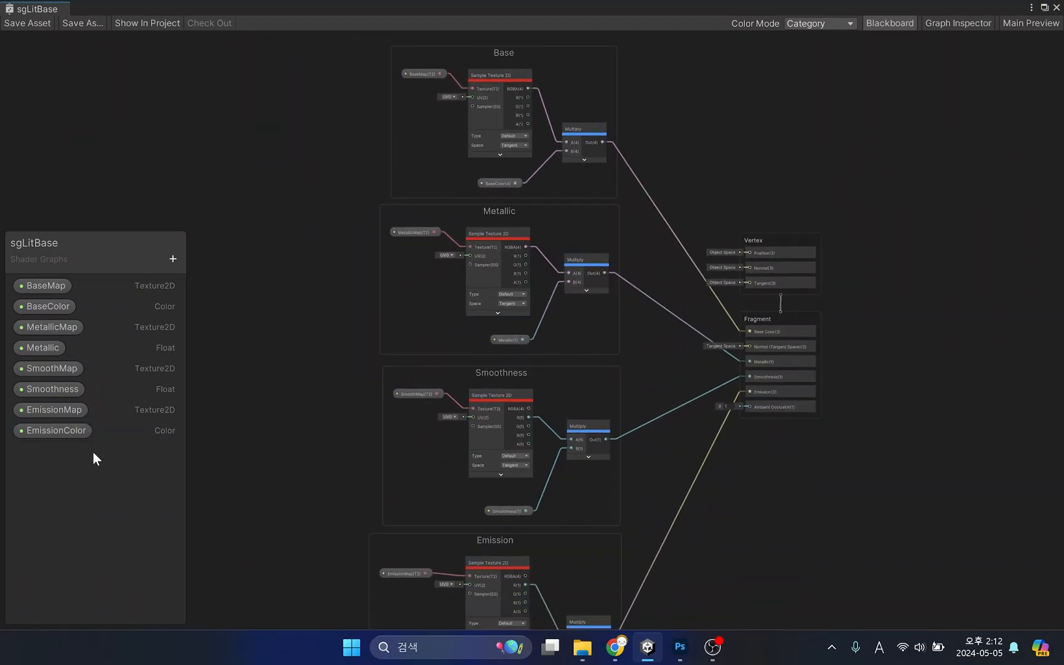
Add a Texture 2D property named SurfaceMap to the sgLitBase Blackboard.
click(173, 259)
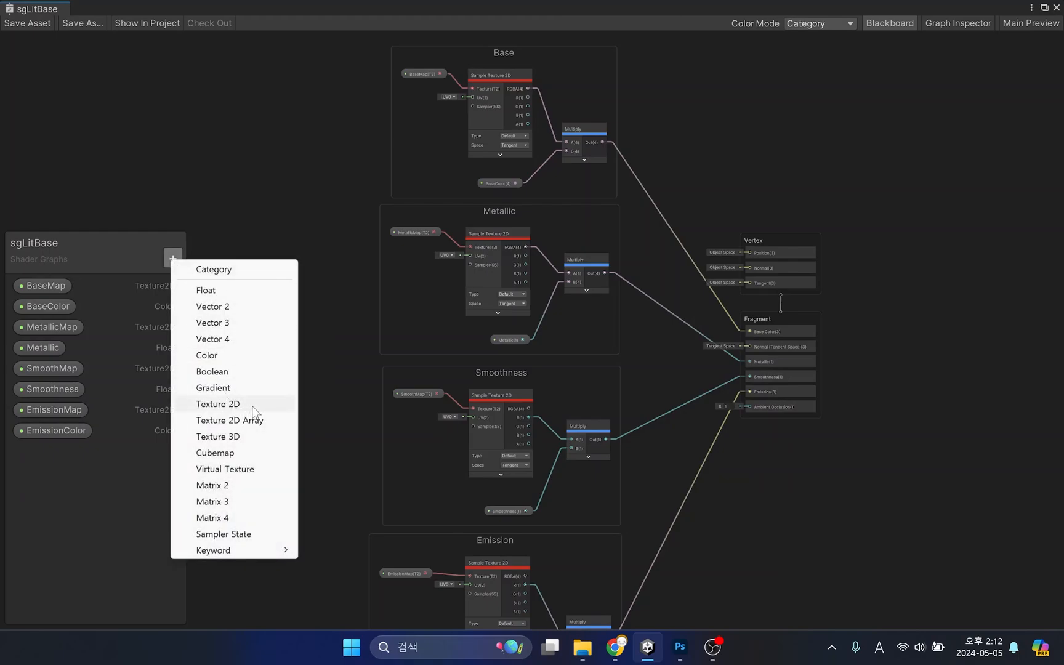
text(Sur)
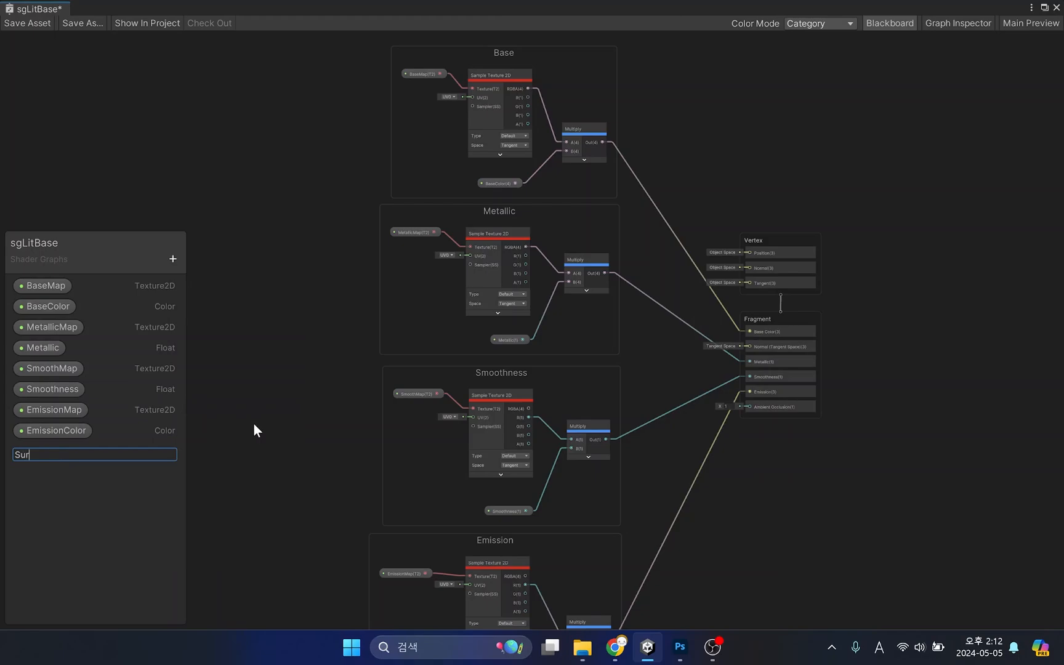
text(faceMap)
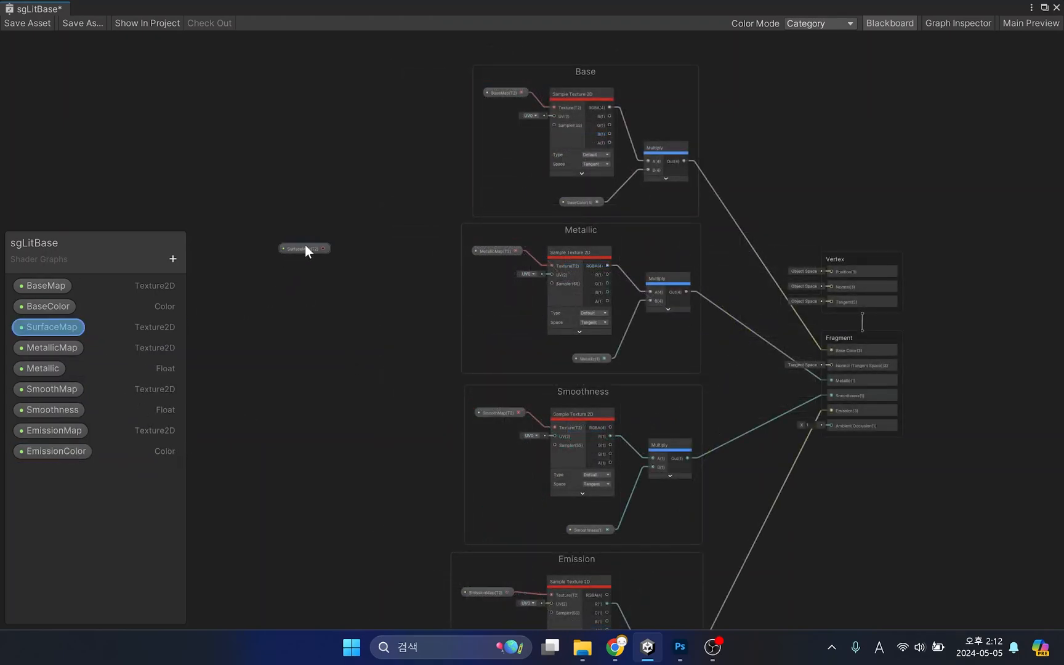
Add a Sample Texture 2D node from a 'sample' search and position it beside SurfaceMap.
right_click(306, 251)
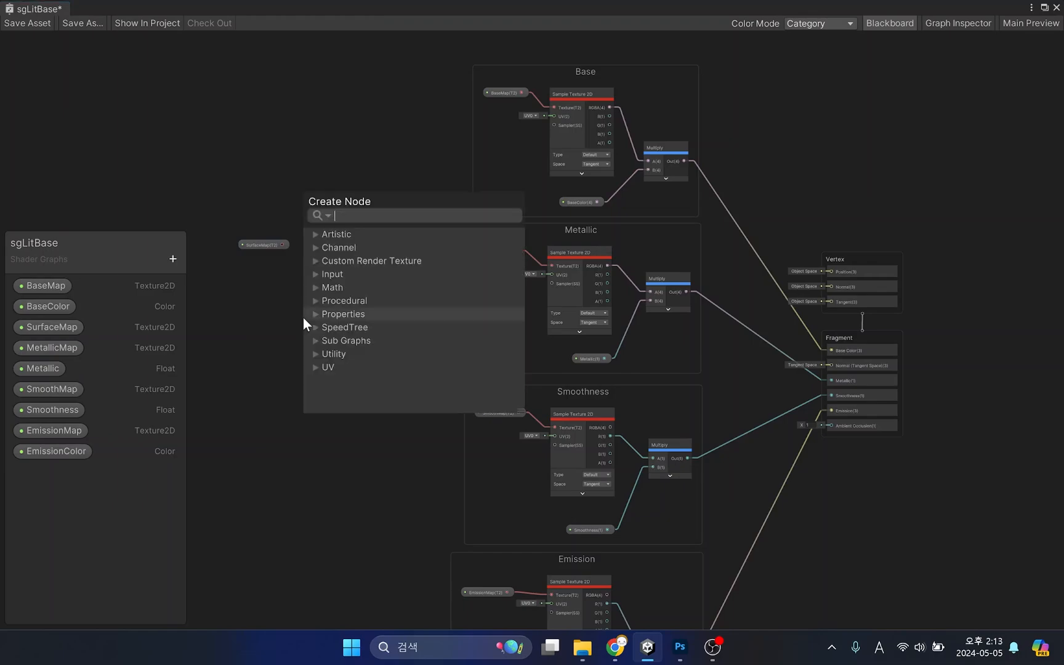
text(sample)
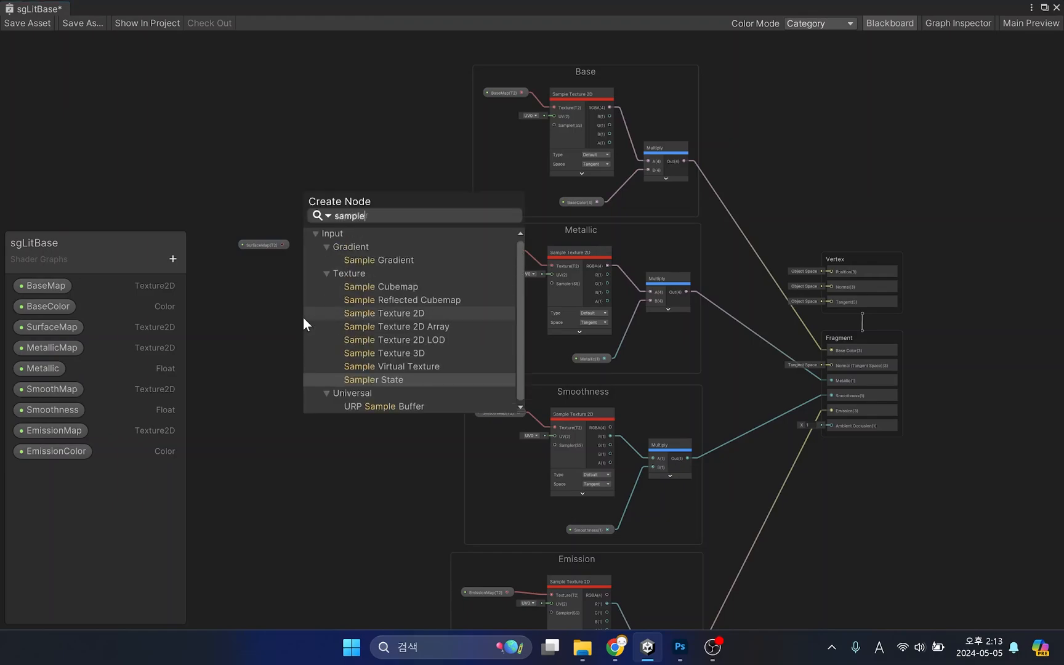
click(383, 313)
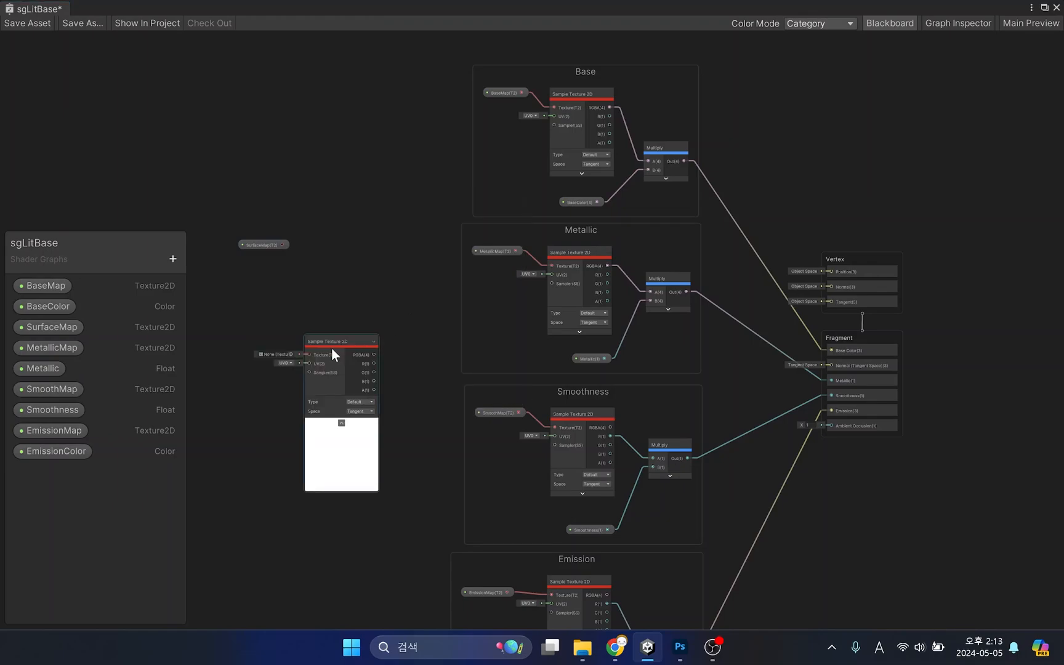
drag(339, 340, 358, 229)
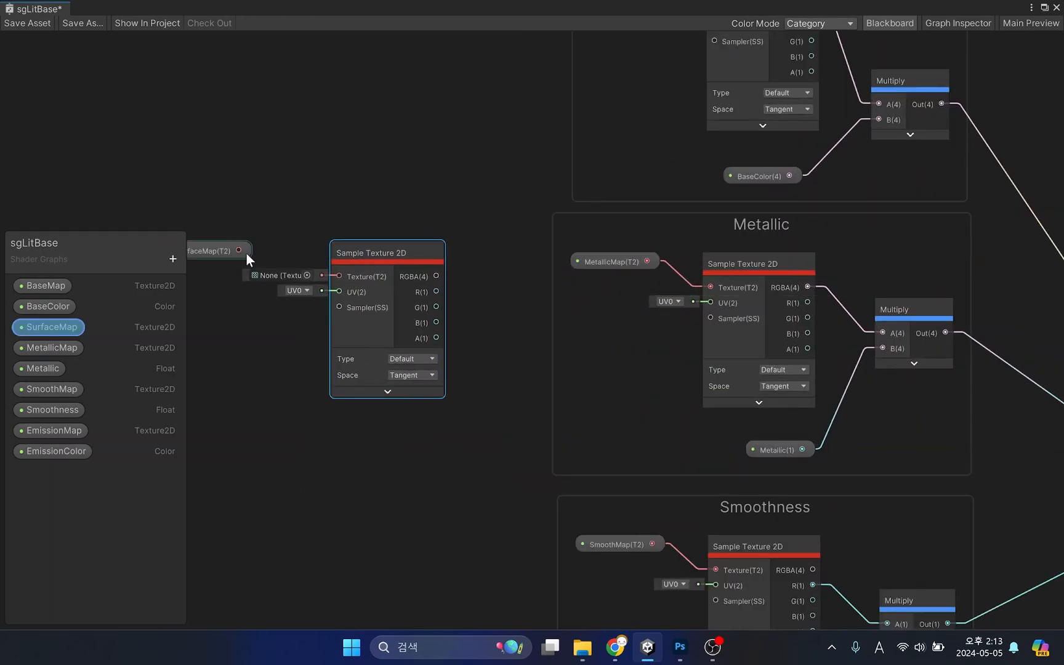
drag(239, 250, 332, 276)
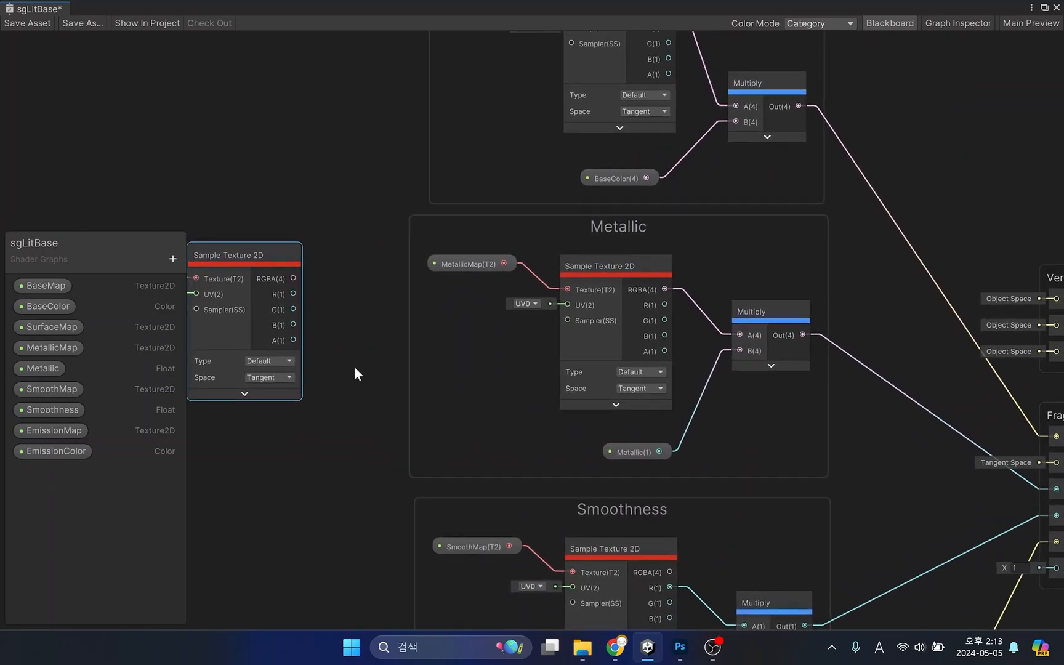
drag(357, 373, 408, 359)
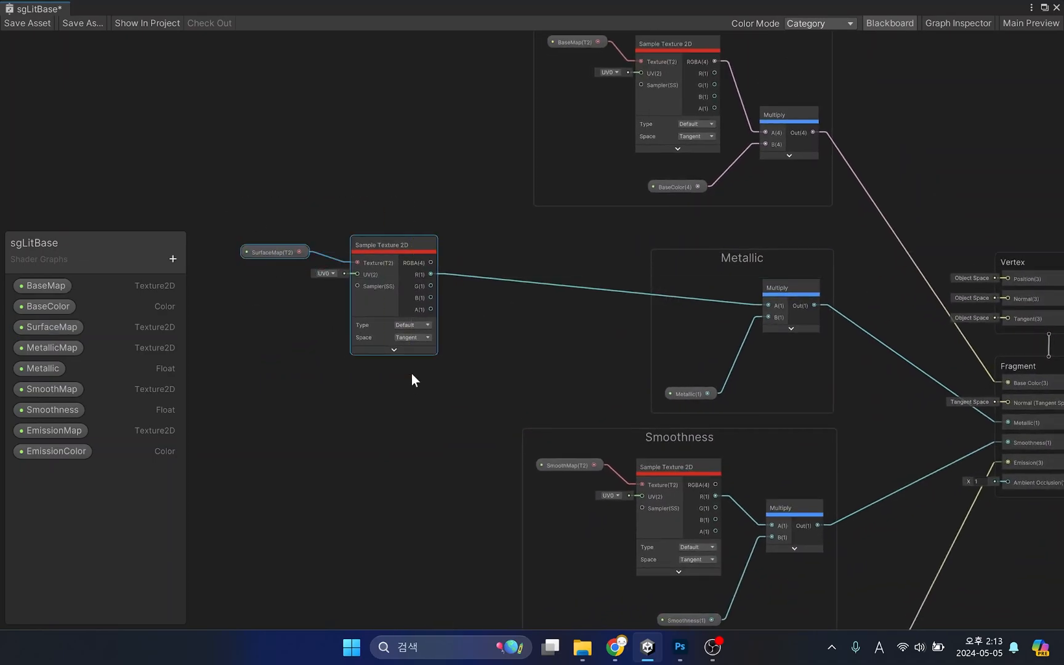
Route the packed sampler's green and blue outputs to Smoothness and Emission, removing the old map properties.
scroll(down, 3)
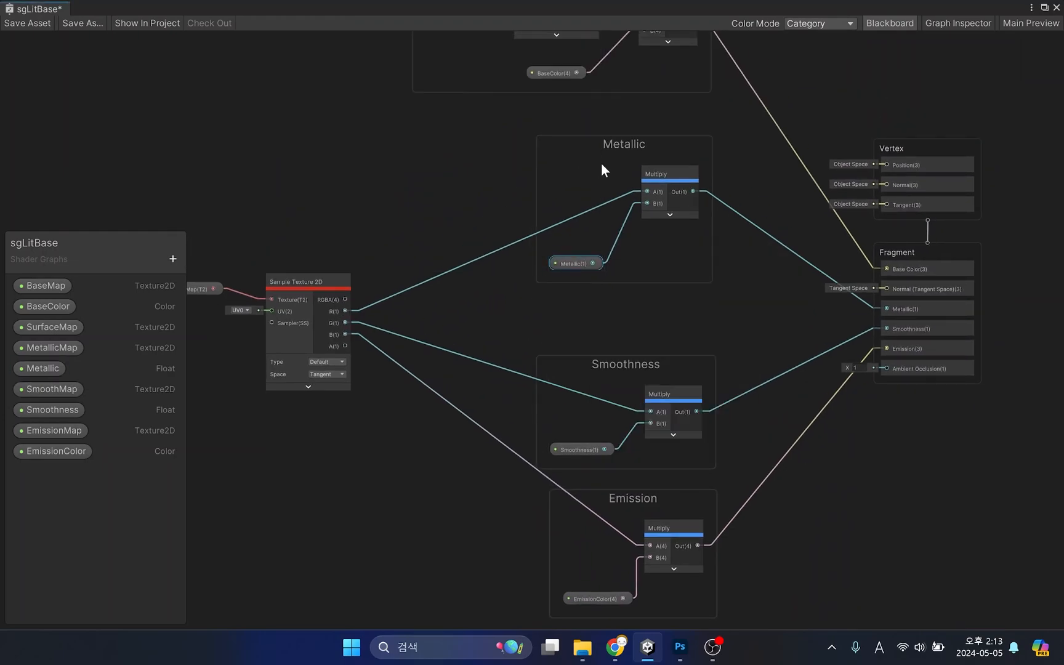
click(53, 347)
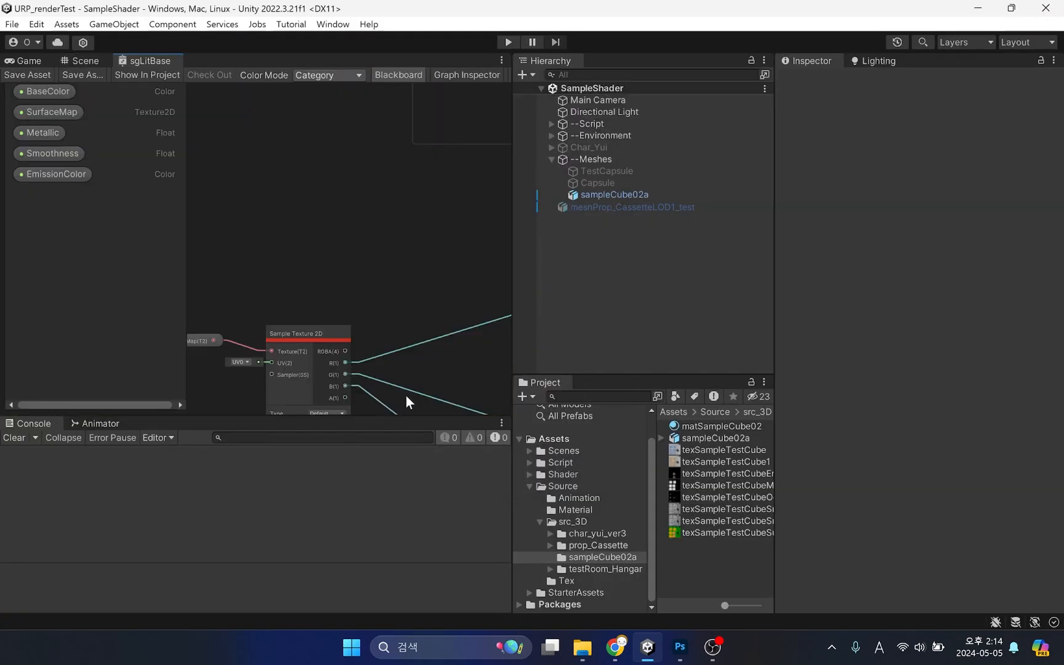
Return to the scene and drag the cube material's Metallic slider down to 0.088.
click(79, 60)
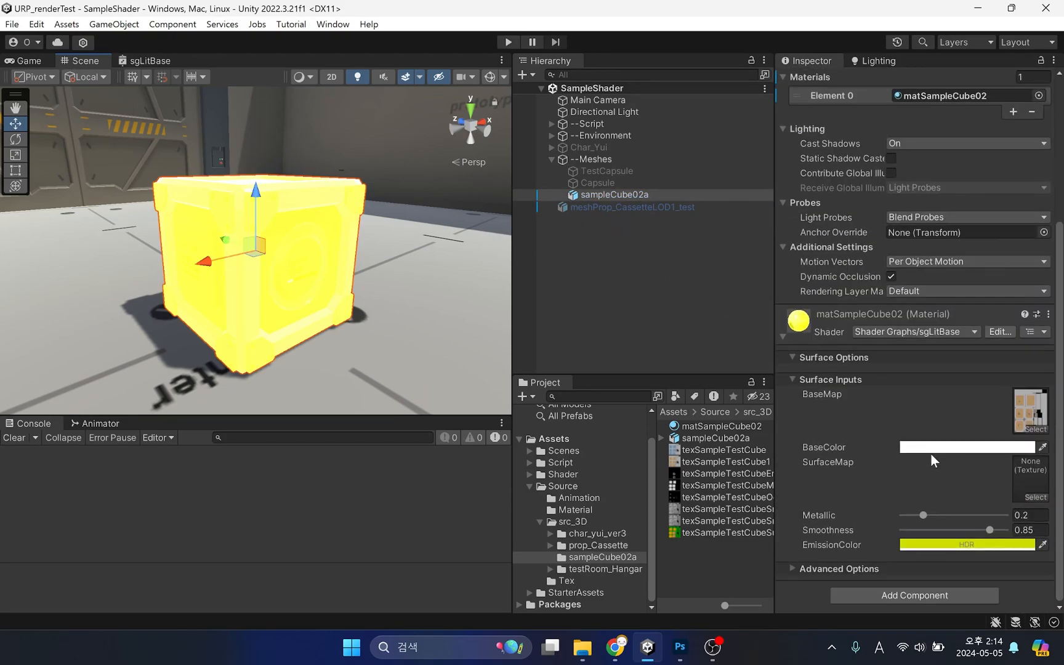
mouse_move(713, 538)
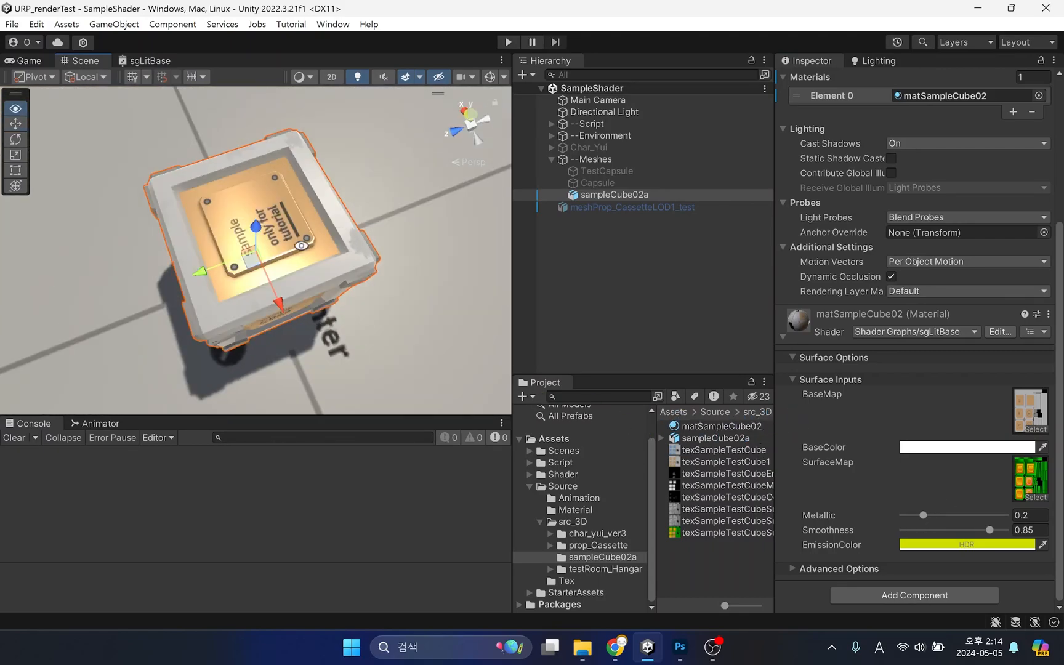
drag(922, 514, 985, 515)
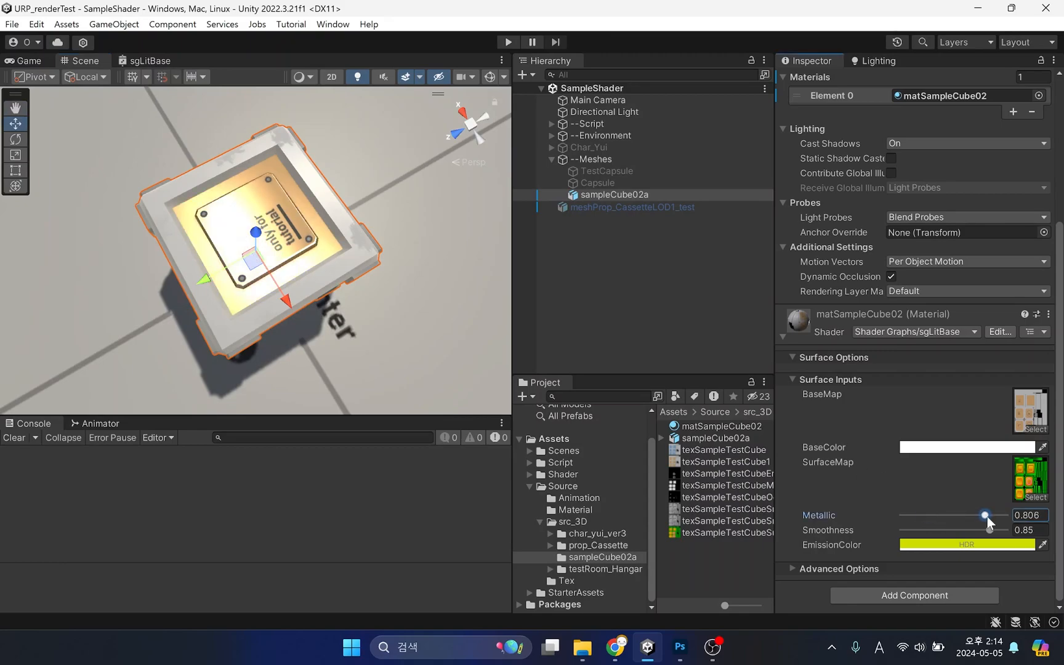
drag(985, 514, 970, 515)
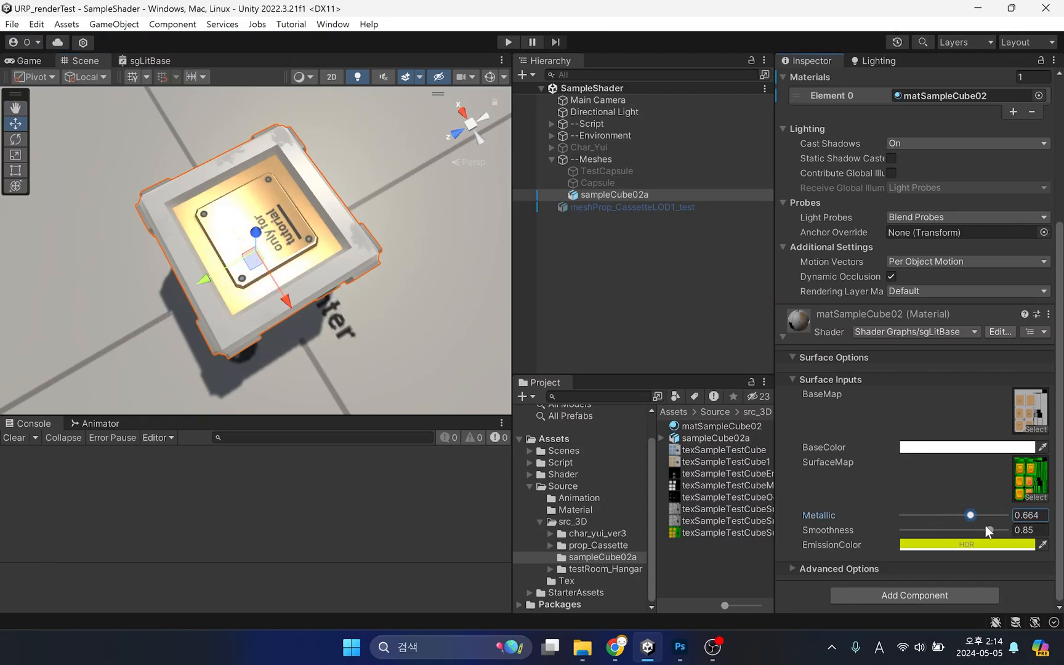
drag(970, 515, 913, 515)
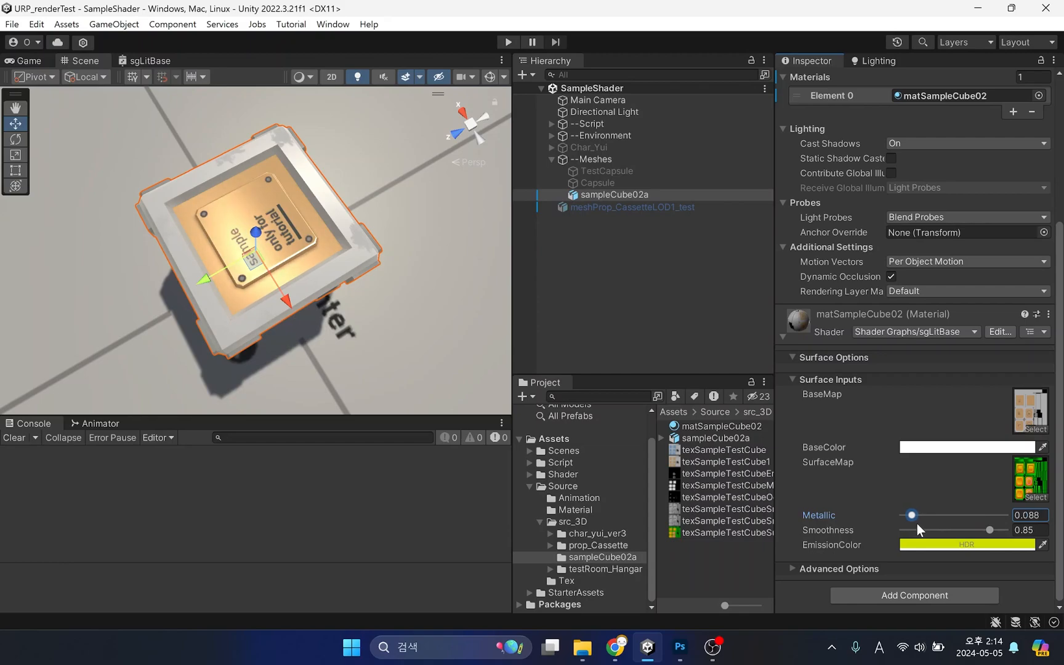